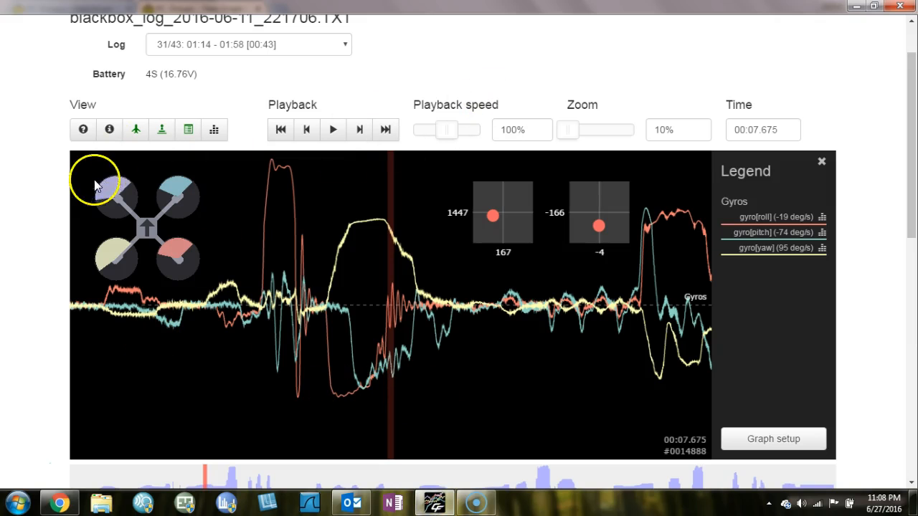
pyautogui.moveTo(386, 129)
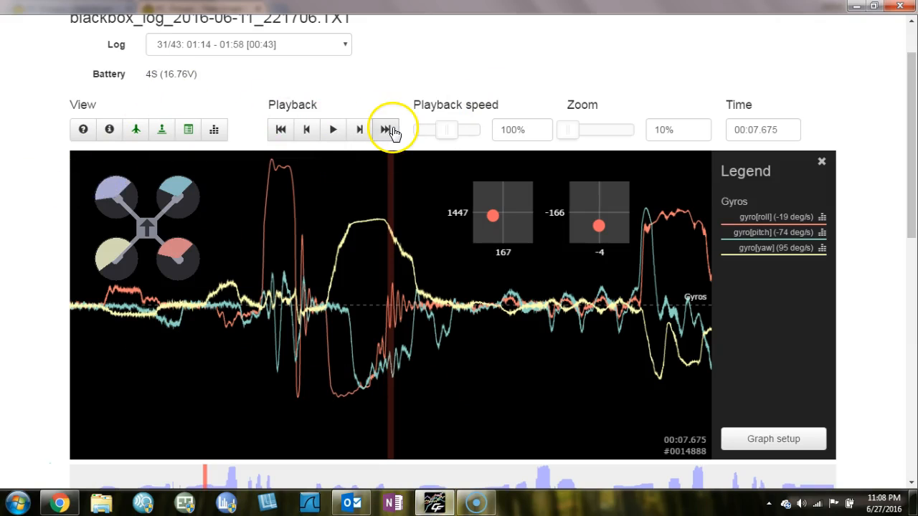
pyautogui.moveTo(395, 128)
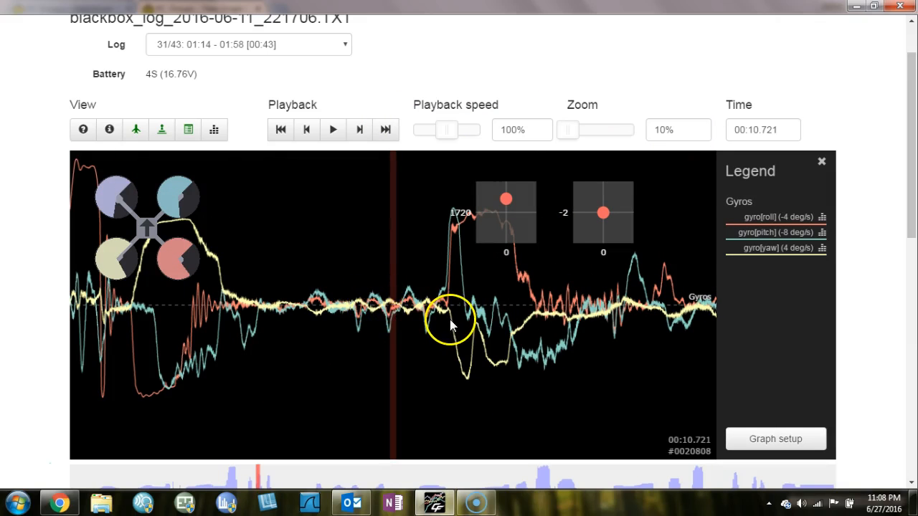
pyautogui.moveTo(457, 331)
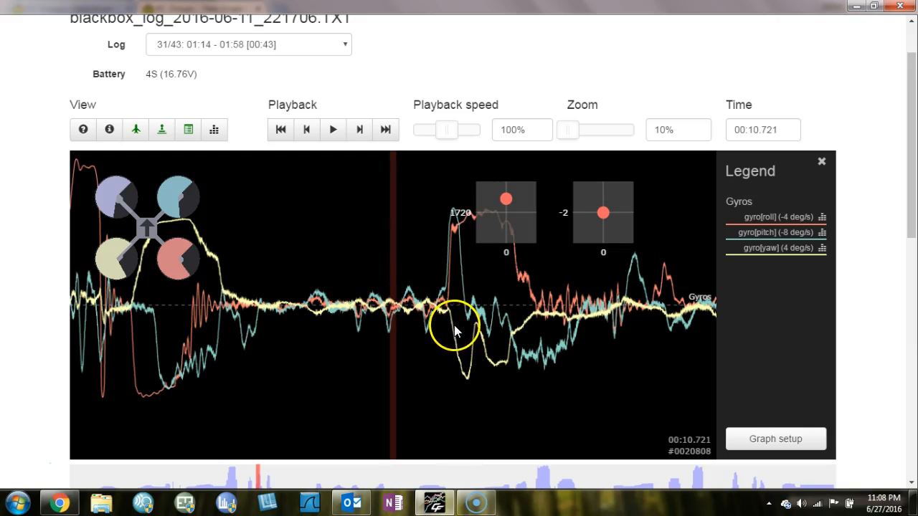
pyautogui.moveTo(387, 309)
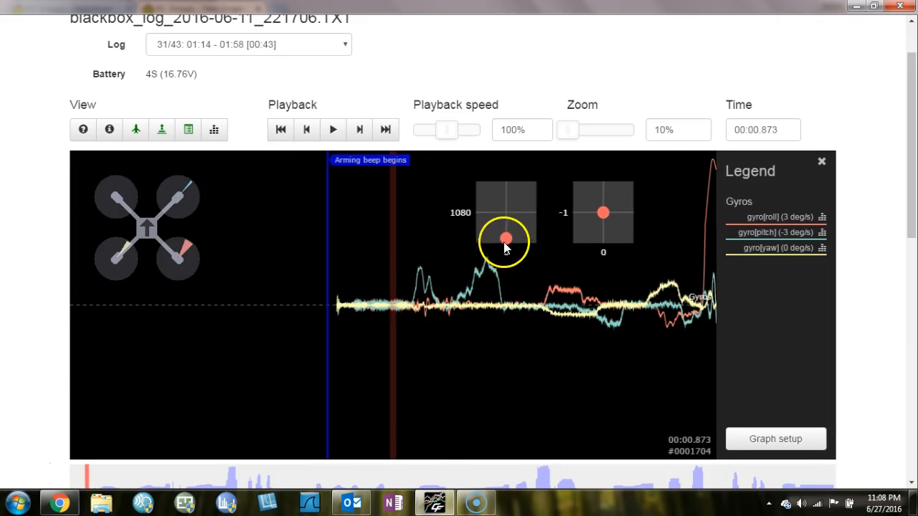
pyautogui.moveTo(393, 317)
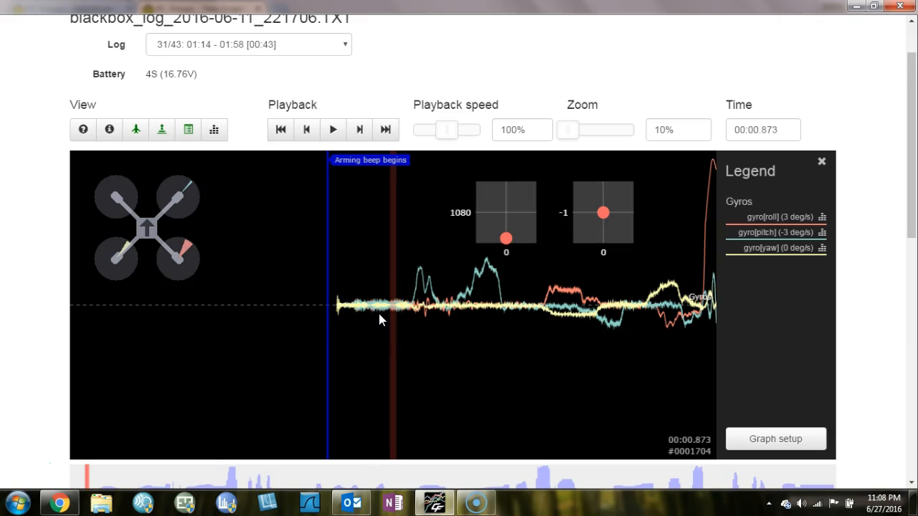
pyautogui.moveTo(379, 291)
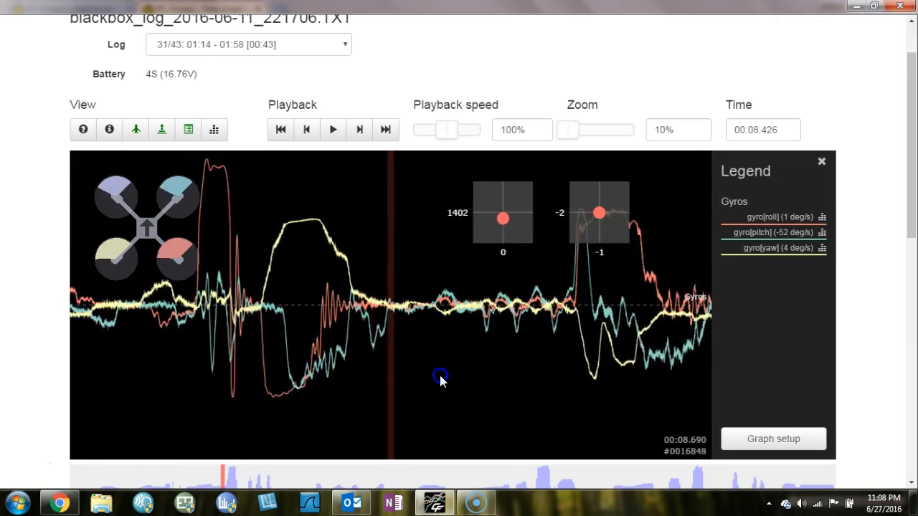
# View the Configure graphs dialog and inspect the Gyros field settings
pyautogui.click(773, 438)
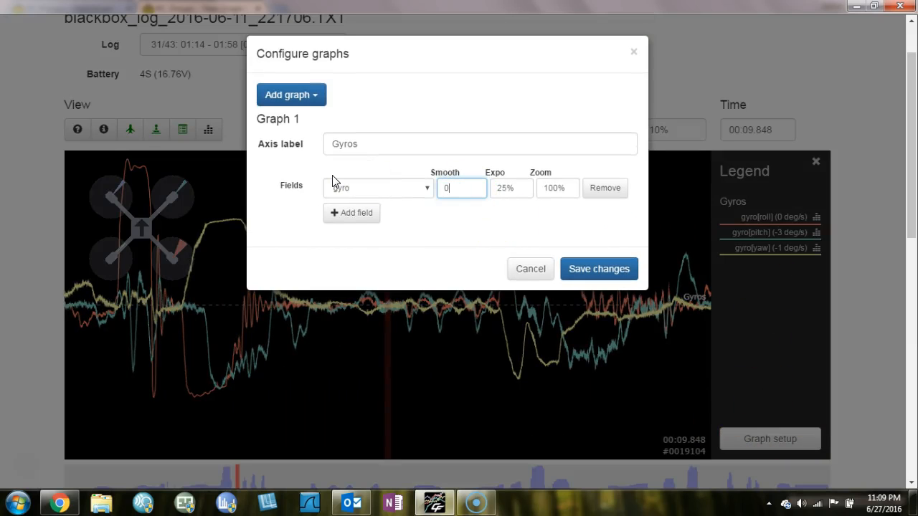
pyautogui.click(599, 270)
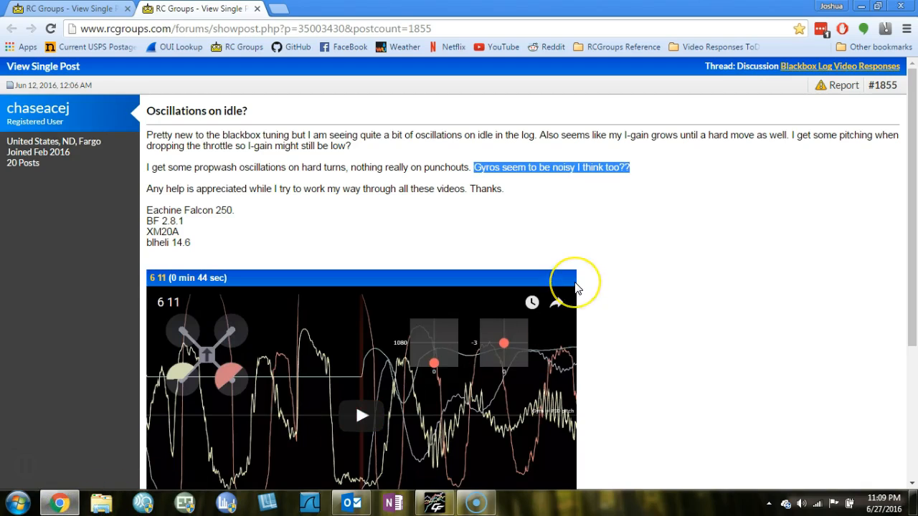
pyautogui.moveTo(623, 255)
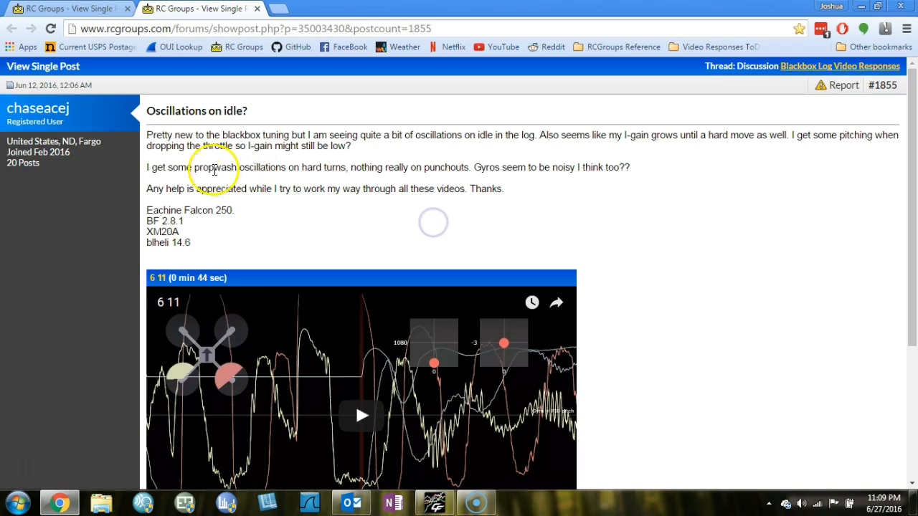
# Select part of the forum post text while rereading the idle oscillation question
pyautogui.moveTo(192, 166); pyautogui.dragTo(333, 167)
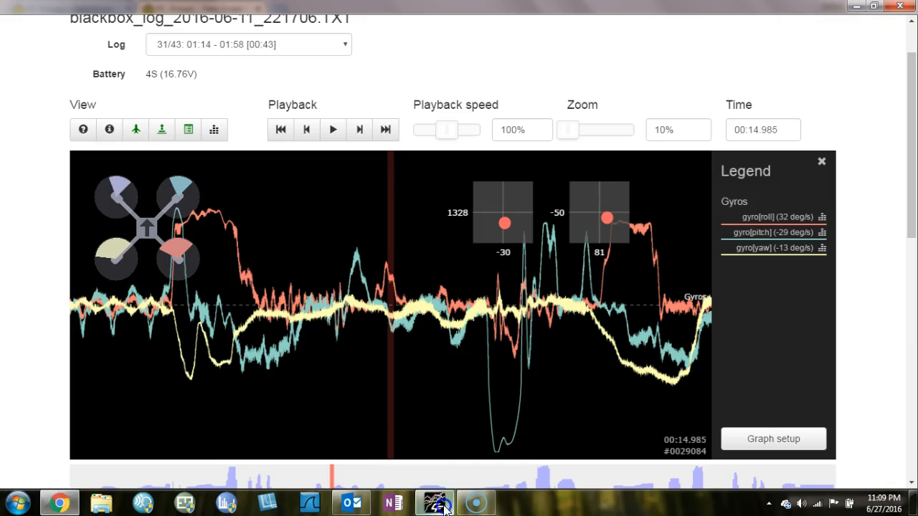
# Review the log header's Betaflight 2.8.1 PID and rate settings
pyautogui.click(109, 130)
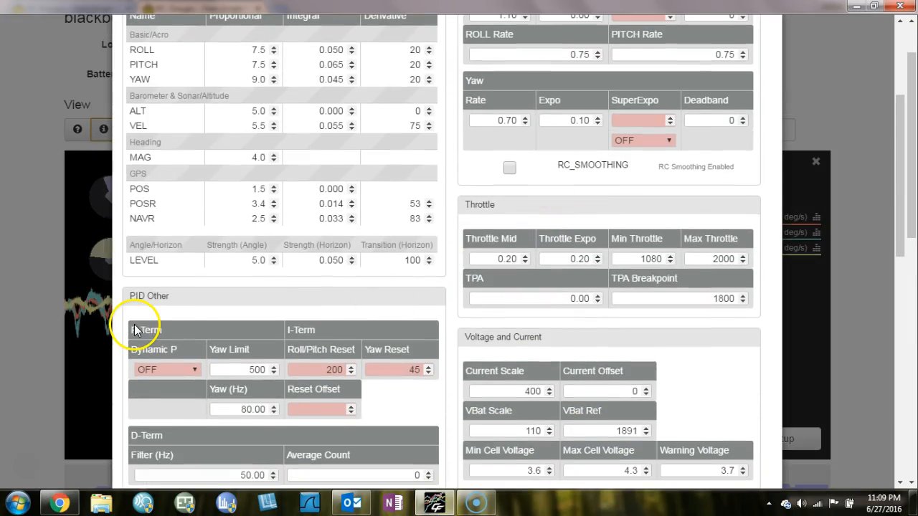
pyautogui.scroll(-3)
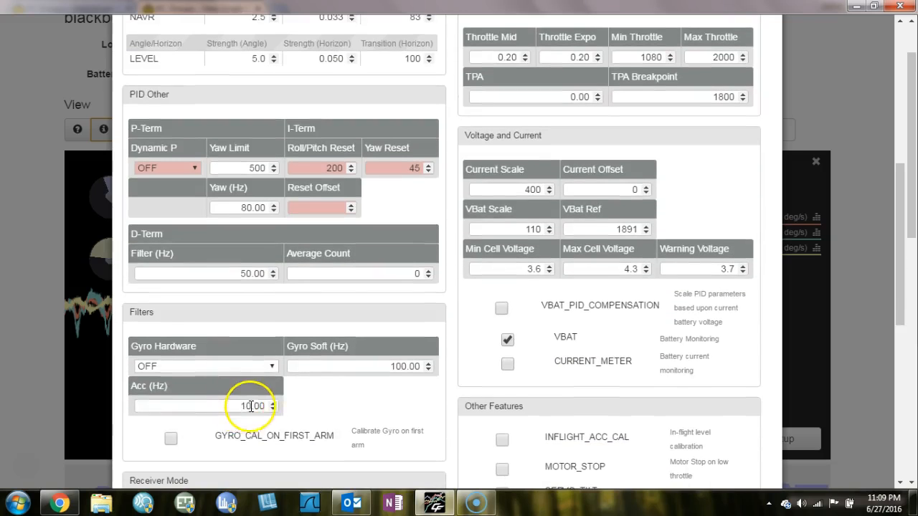
pyautogui.scroll(-3)
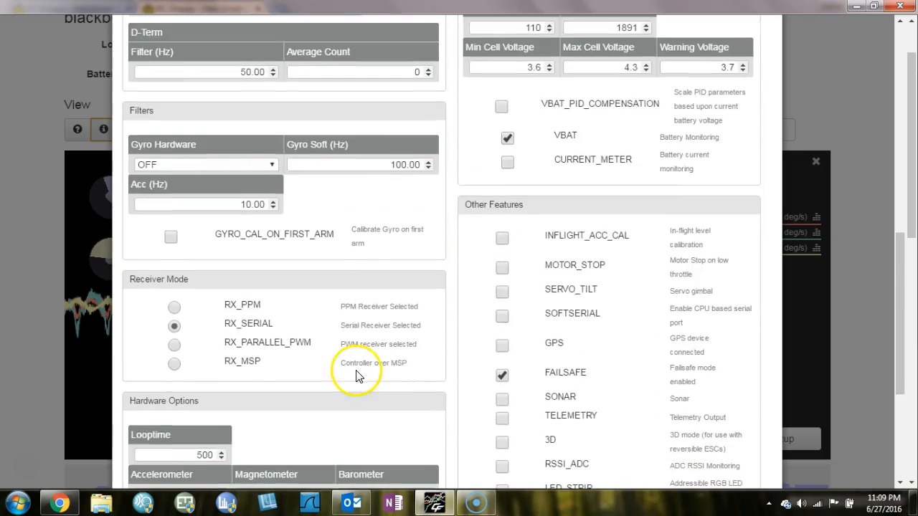
pyautogui.scroll(-3)
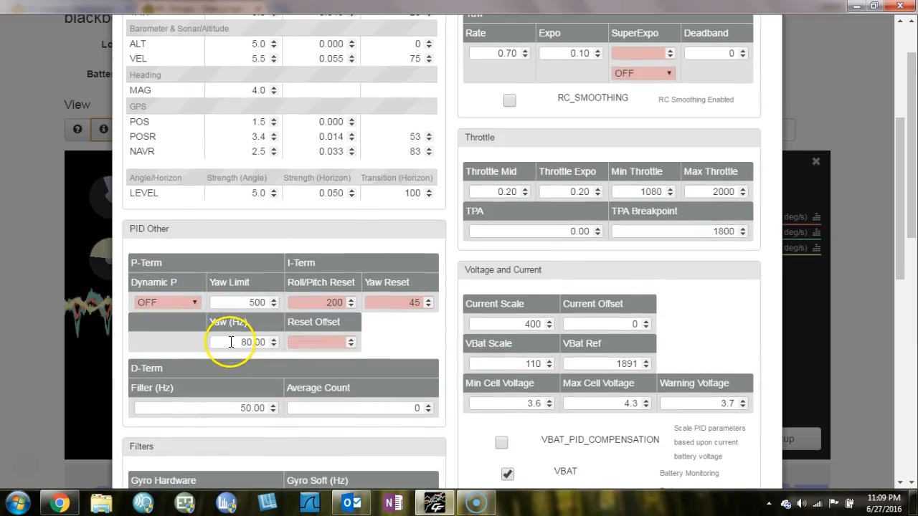
pyautogui.scroll(-3)
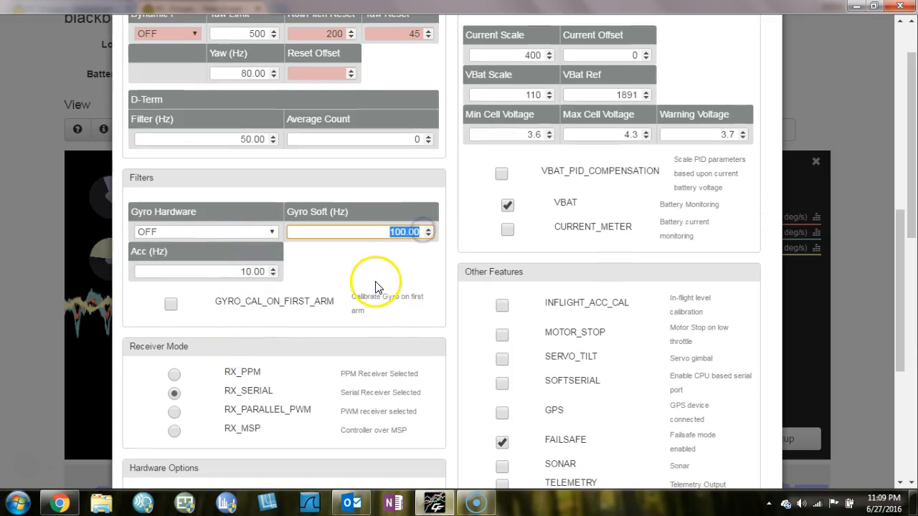
pyautogui.scroll(-3)
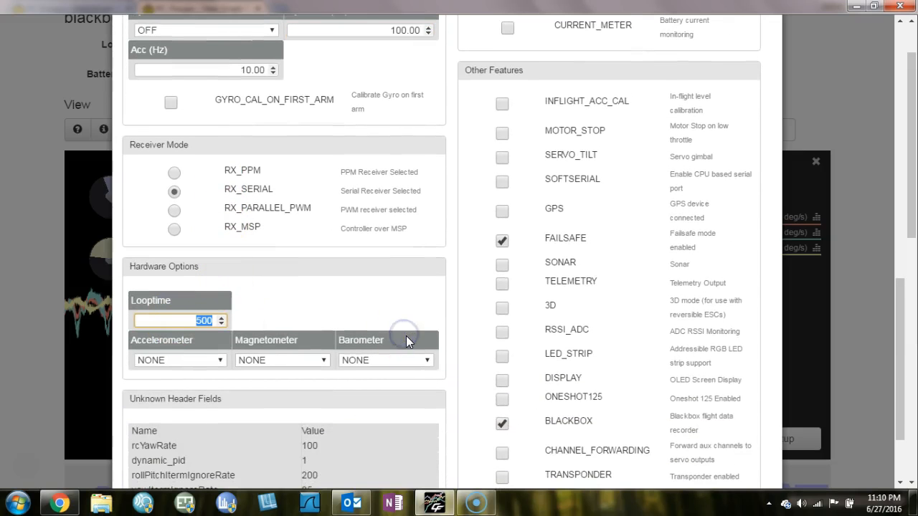
pyautogui.moveTo(396, 367)
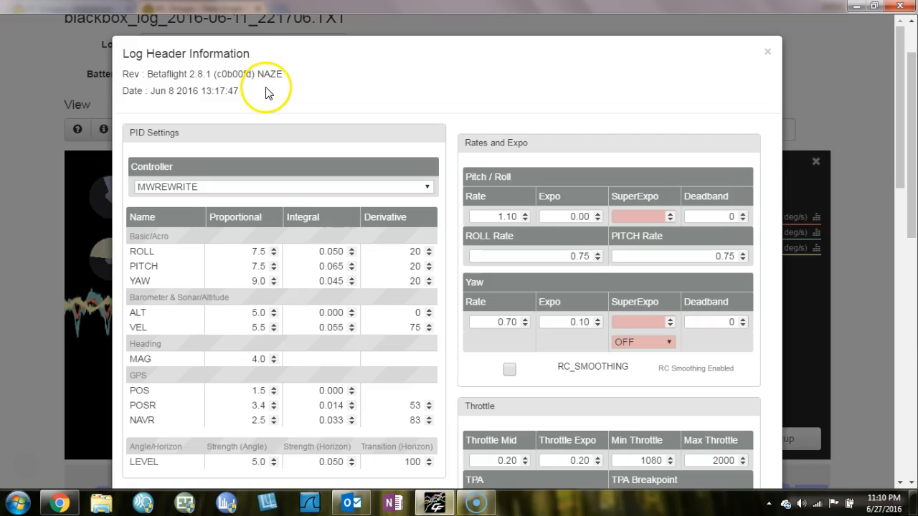
pyautogui.moveTo(275, 100)
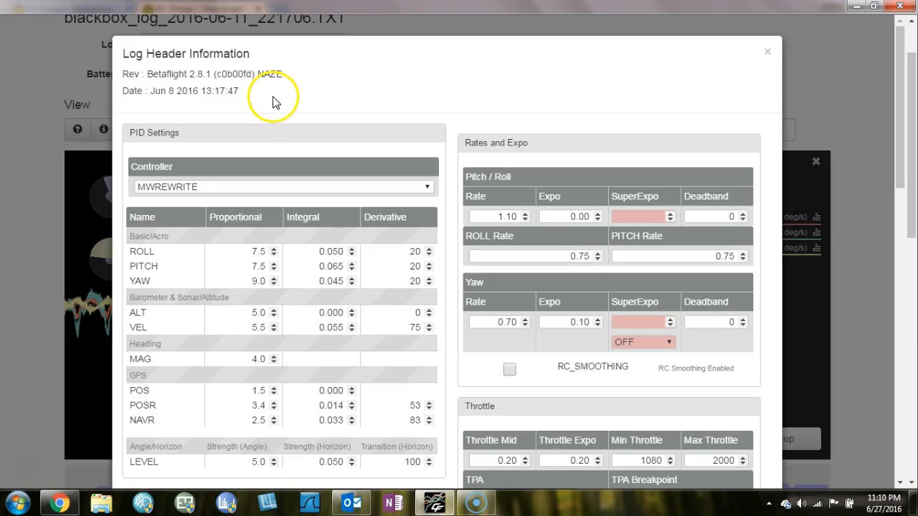
pyautogui.moveTo(264, 84)
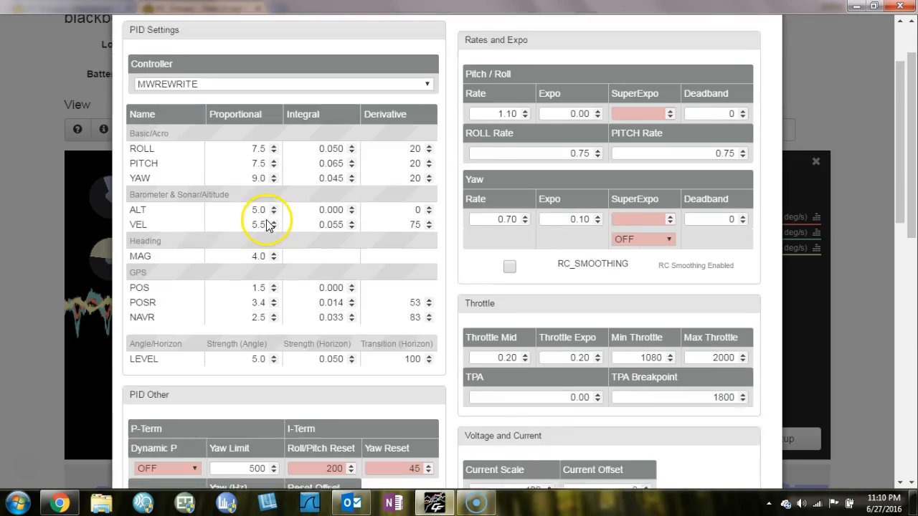
# Continue through the header's filter and feature settings
pyautogui.scroll(-3)
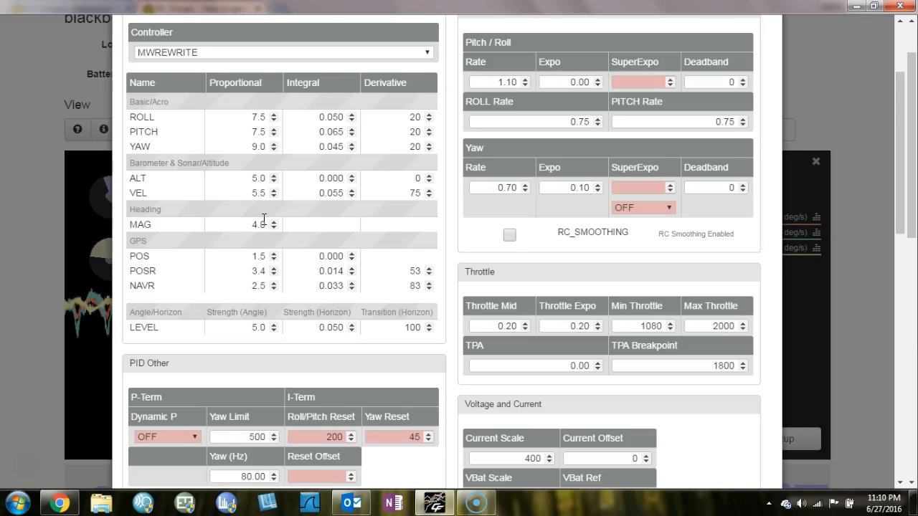
pyautogui.scroll(-3)
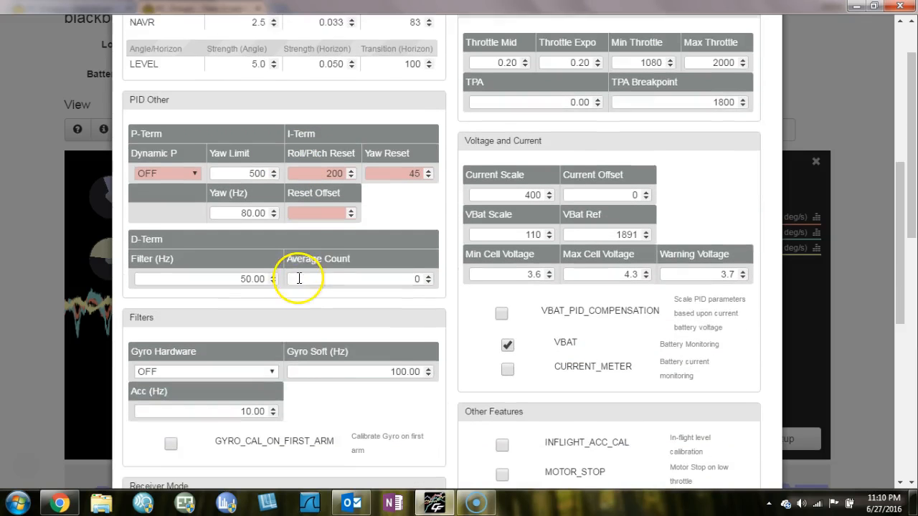
pyautogui.scroll(-3)
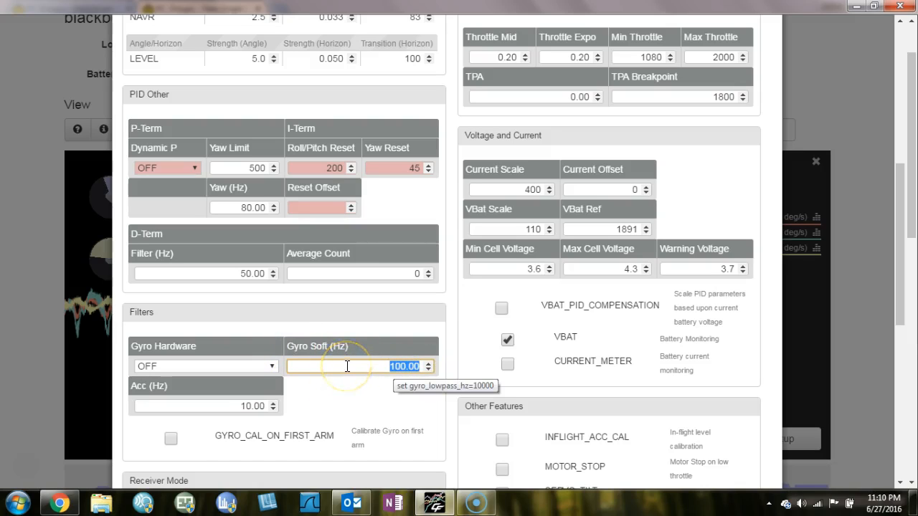
pyautogui.scroll(-3)
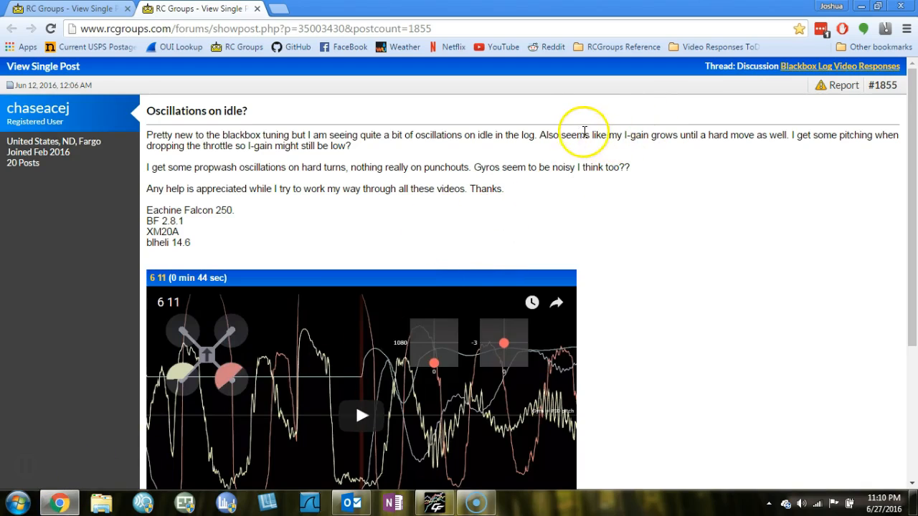
pyautogui.moveTo(401, 251)
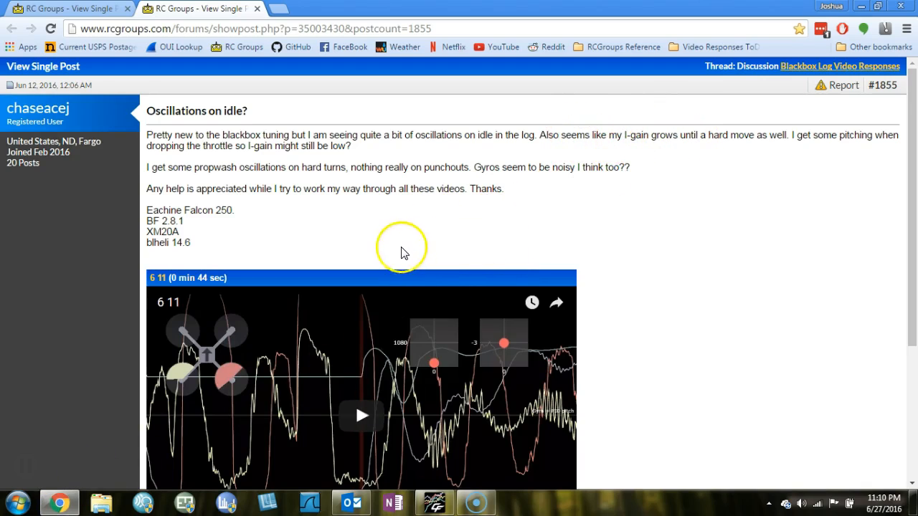
pyautogui.moveTo(637, 177)
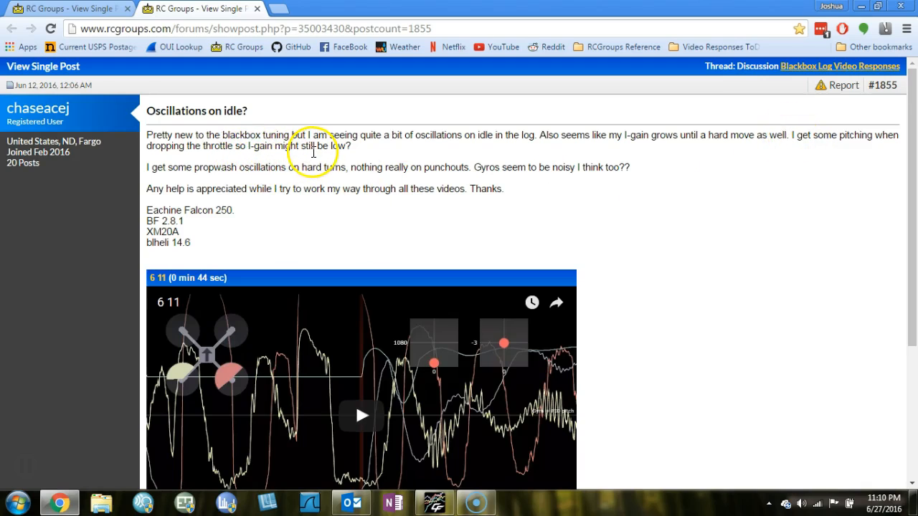
pyautogui.moveTo(766, 148)
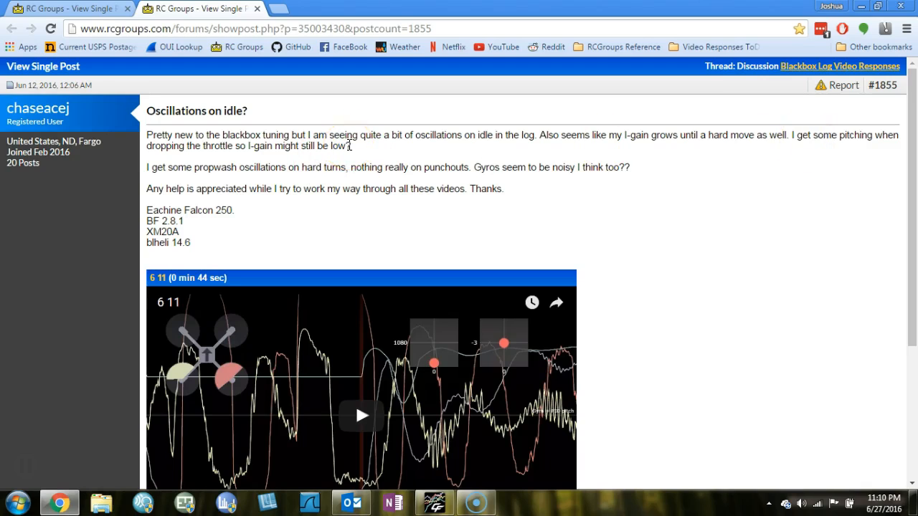
pyautogui.moveTo(250, 152)
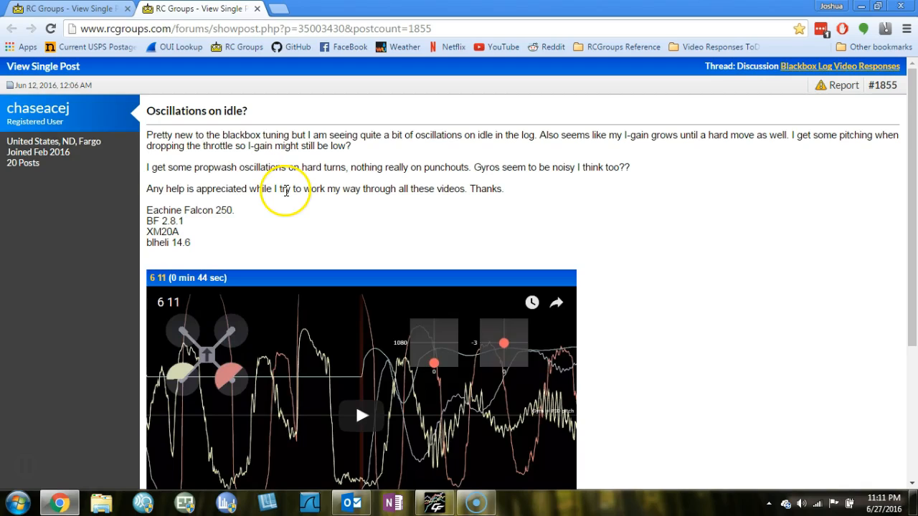
pyautogui.moveTo(654, 405)
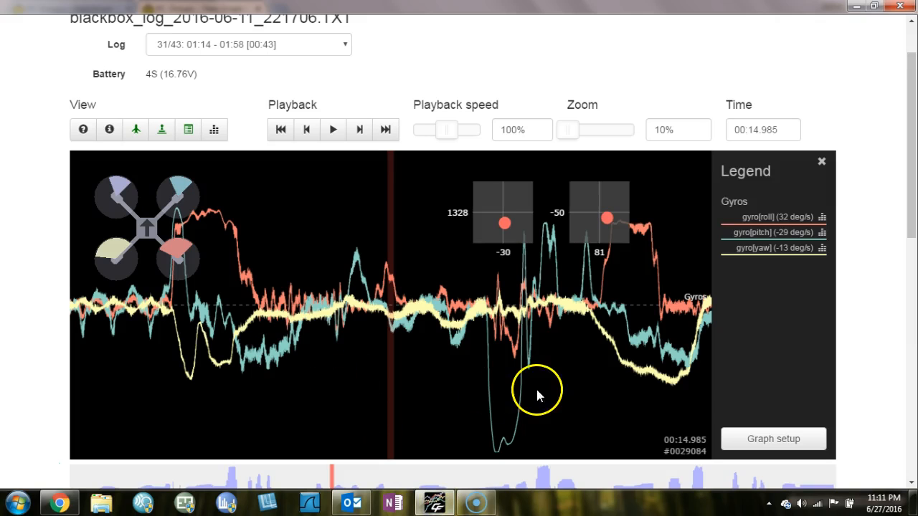
# Add the Gyro + PID roll graph, save the configuration and zoom in on the traces
pyautogui.click(773, 439)
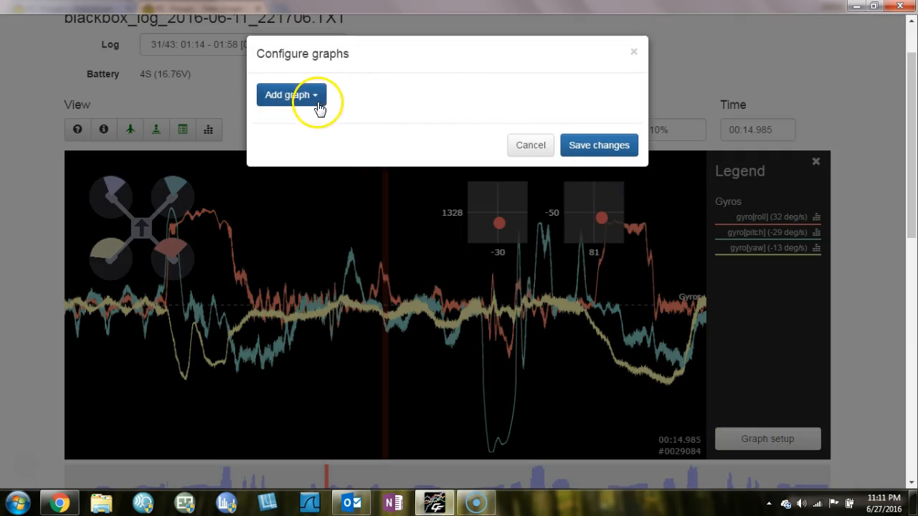
pyautogui.click(290, 95)
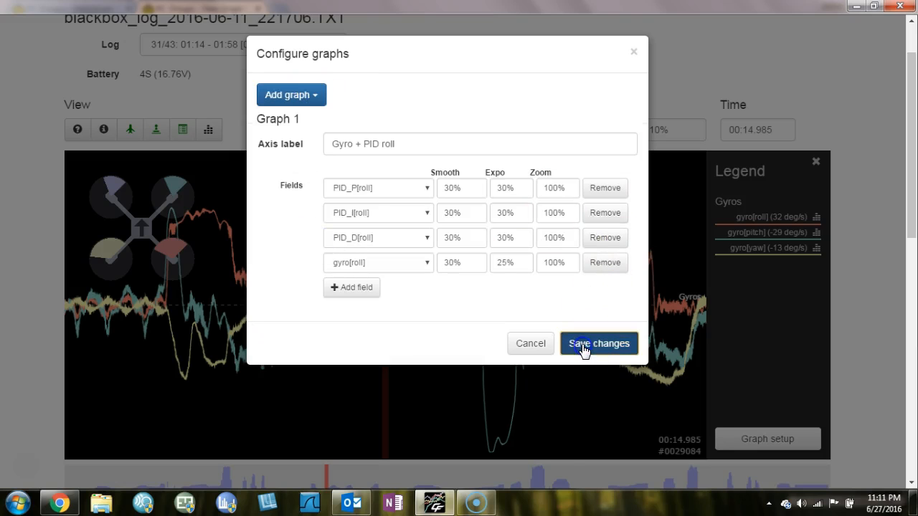
pyautogui.click(599, 343)
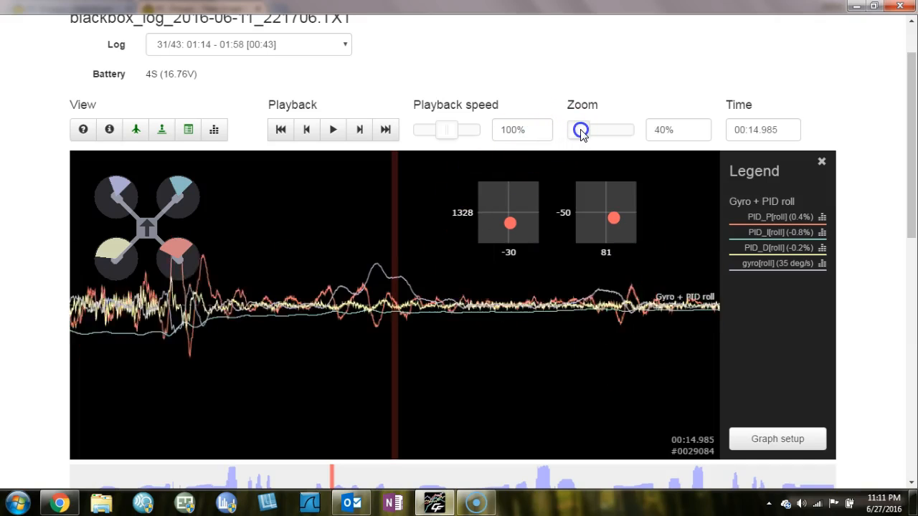
pyautogui.moveTo(581, 129); pyautogui.dragTo(594, 129)
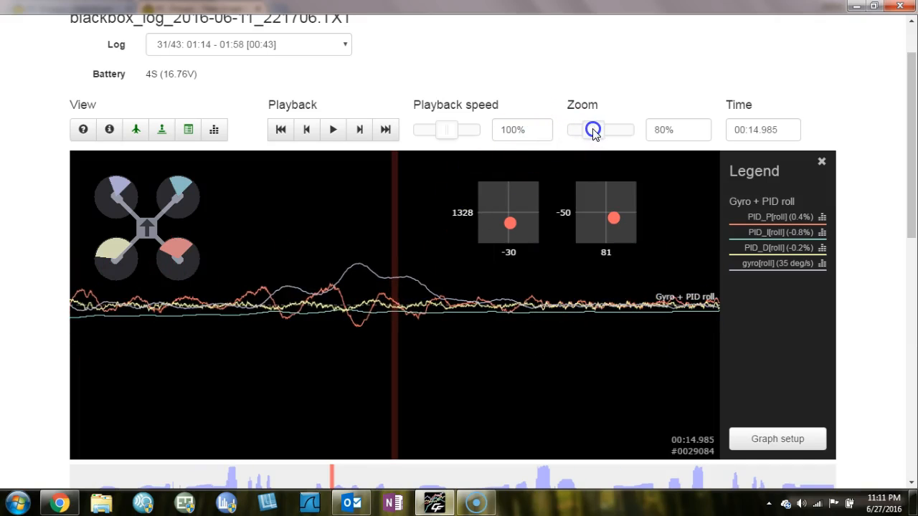
pyautogui.moveTo(591, 129); pyautogui.dragTo(599, 129)
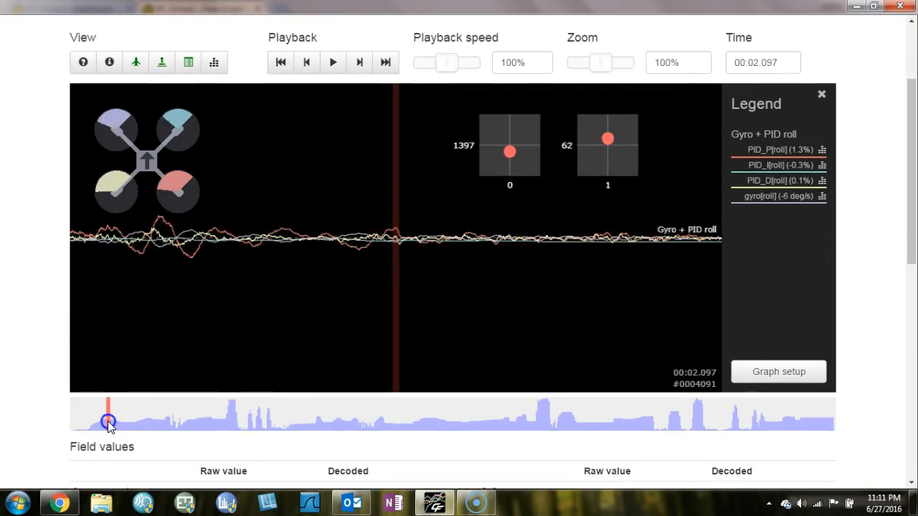
# Seek the log from its start to the large roll swings, then reach Graph setup near 15 seconds
pyautogui.moveTo(107, 422); pyautogui.dragTo(101, 421)
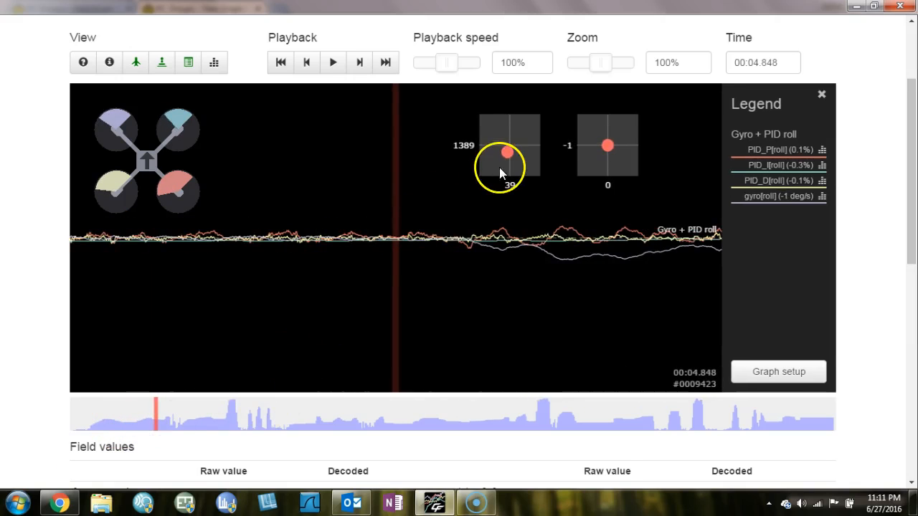
pyautogui.moveTo(508, 250)
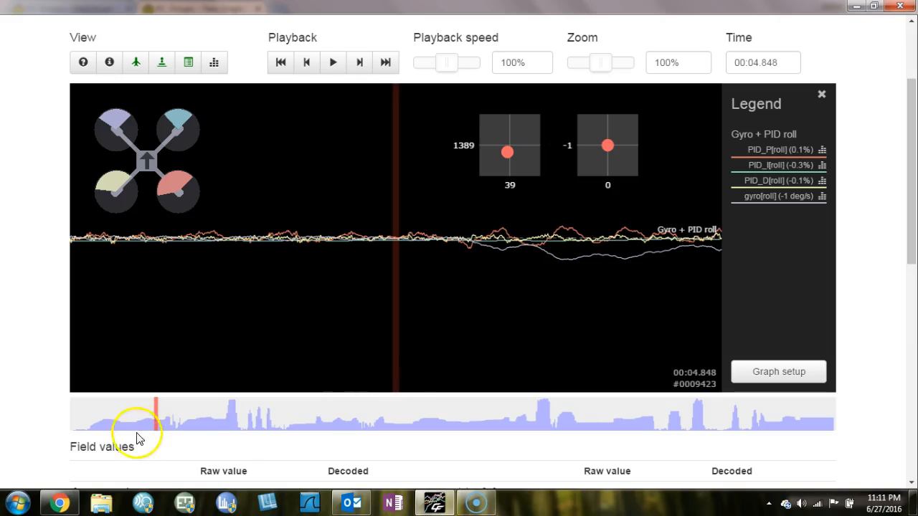
pyautogui.click(165, 419)
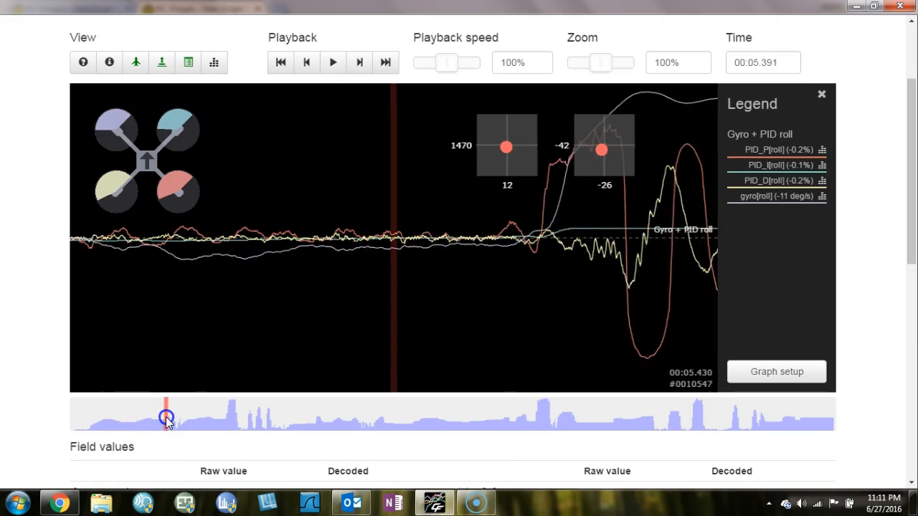
pyautogui.moveTo(166, 419); pyautogui.dragTo(172, 416)
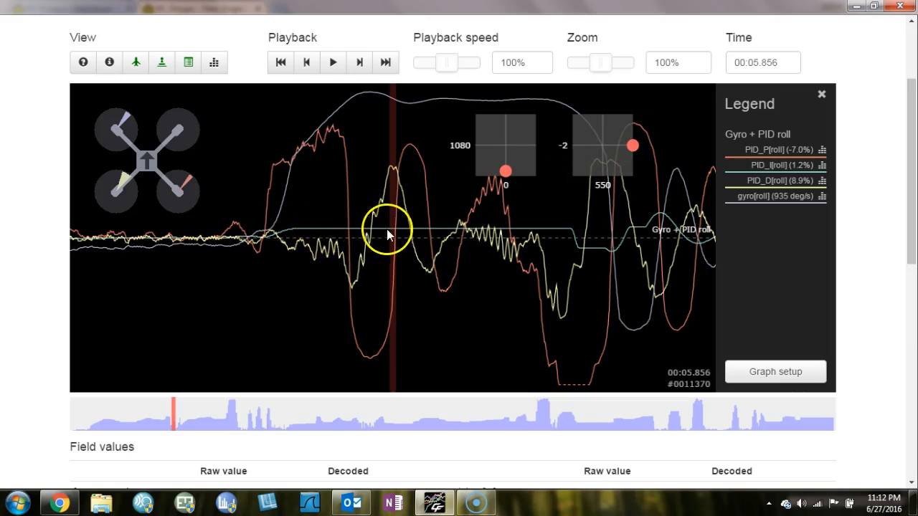
pyautogui.moveTo(312, 235)
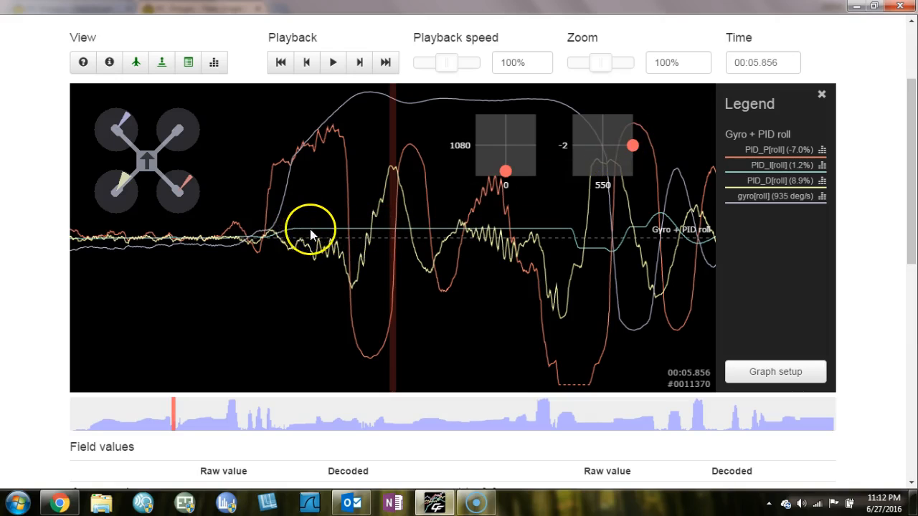
pyautogui.moveTo(433, 241)
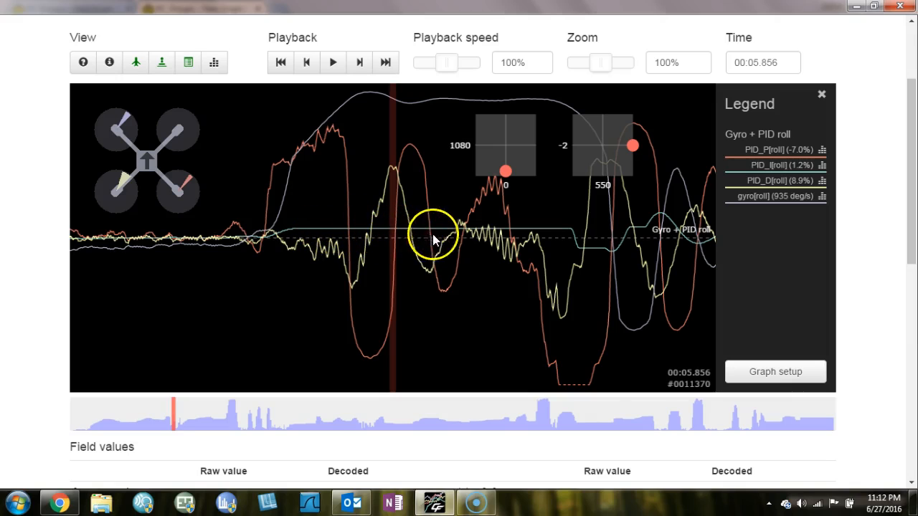
pyautogui.moveTo(636, 160)
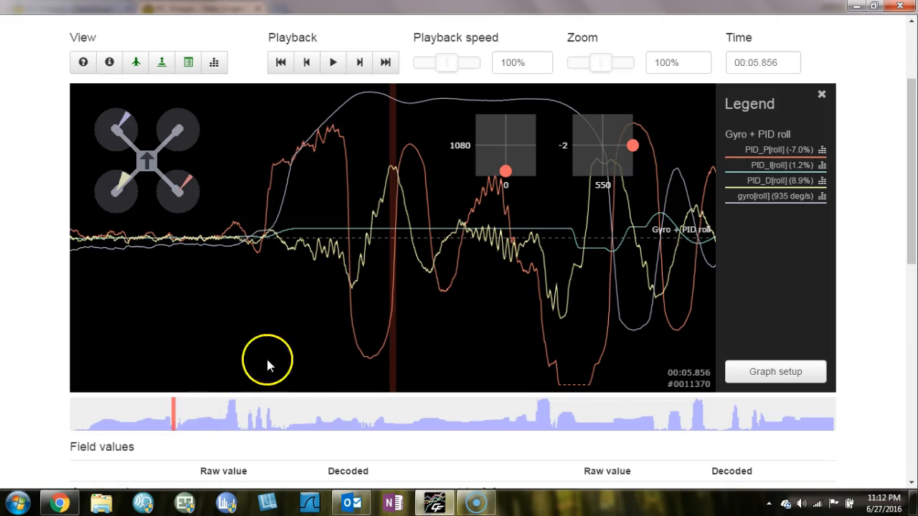
pyautogui.moveTo(417, 287)
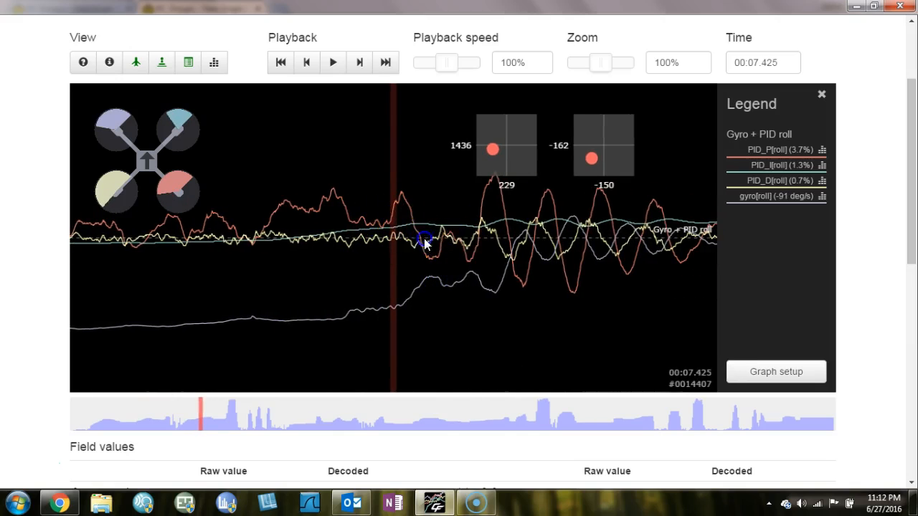
pyautogui.click(332, 63)
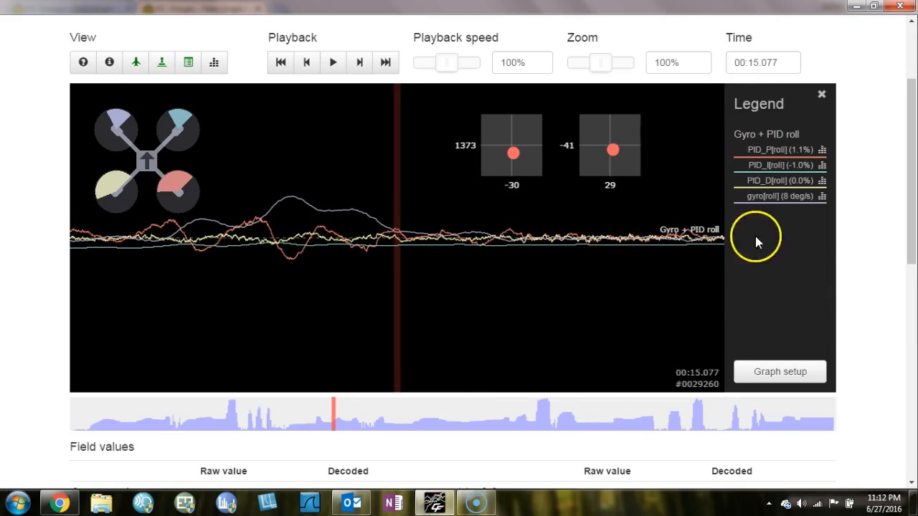
pyautogui.click(780, 371)
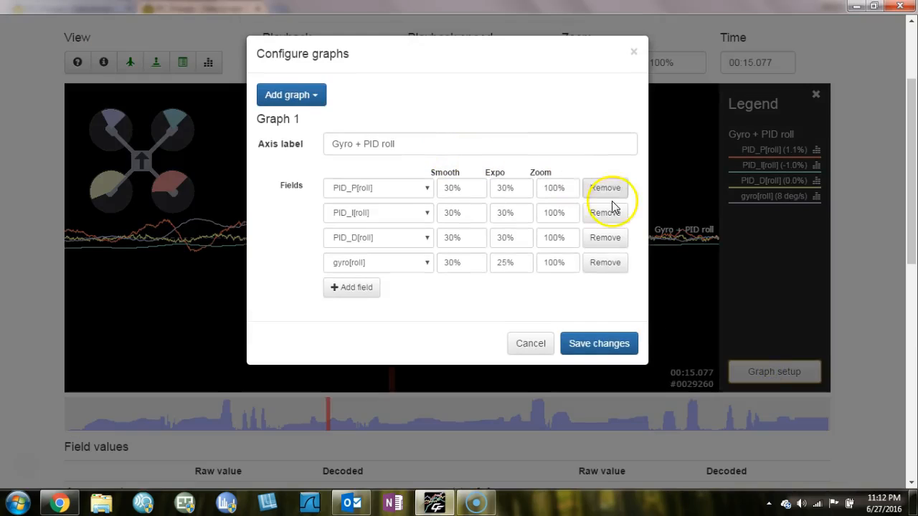
# Replace the roll fields with Gyro + PID pitch and scrub the pitch response to about 11.7 seconds
pyautogui.click(290, 94)
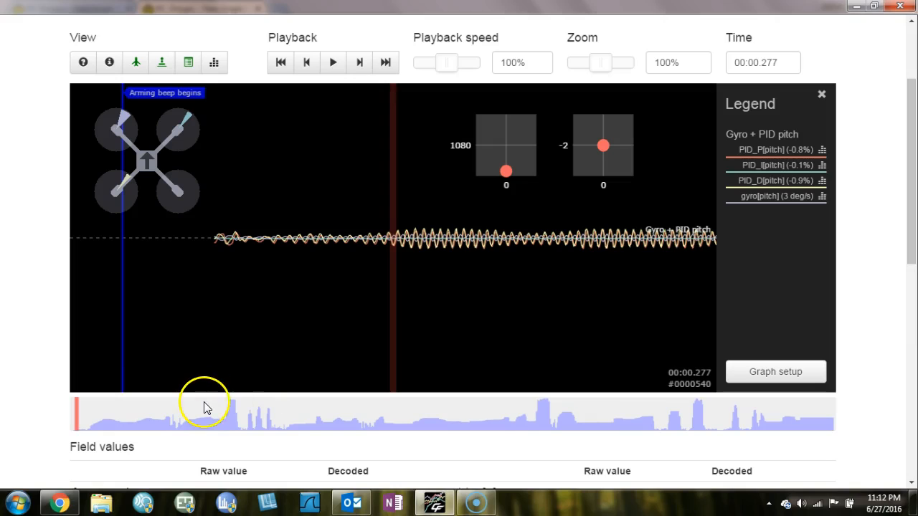
pyautogui.moveTo(215, 404)
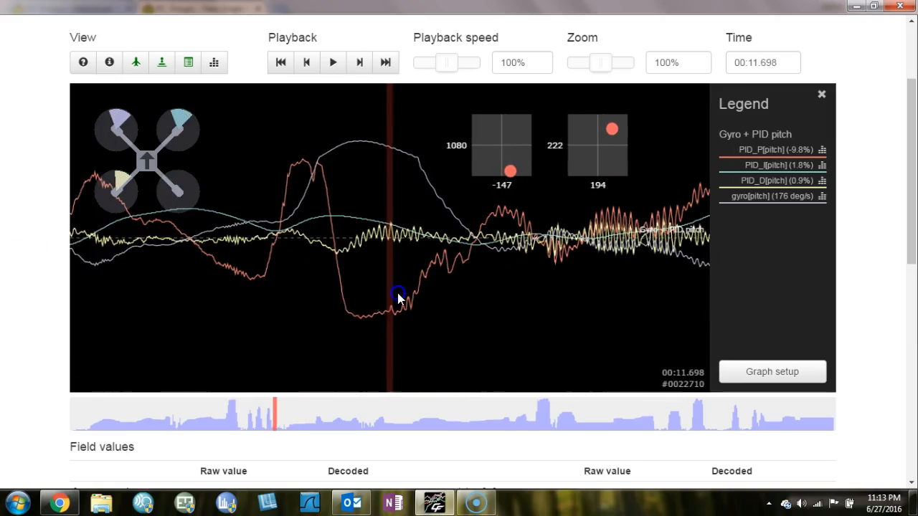
pyautogui.click(57, 499)
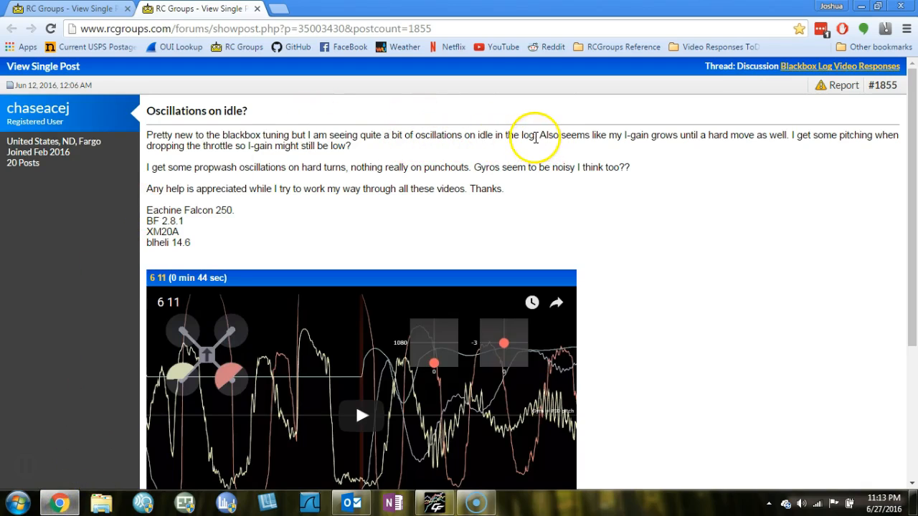
pyautogui.moveTo(389, 137)
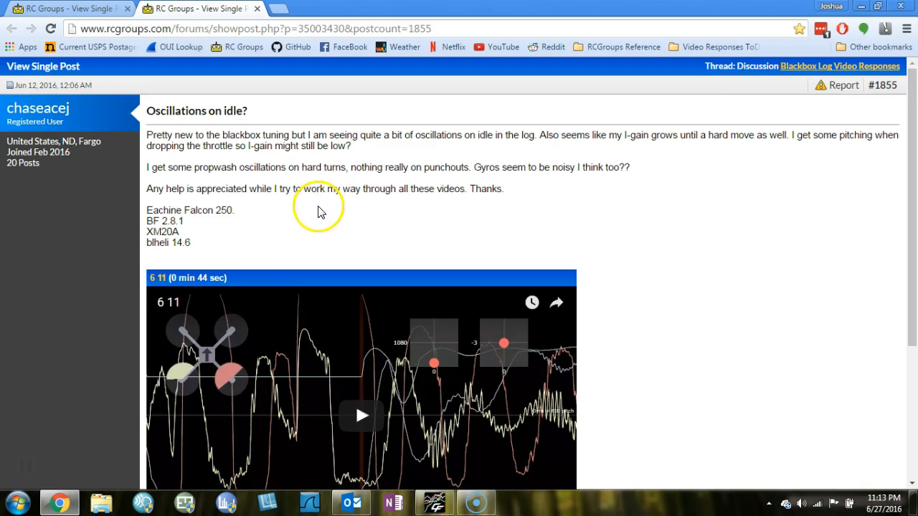
pyautogui.moveTo(284, 251)
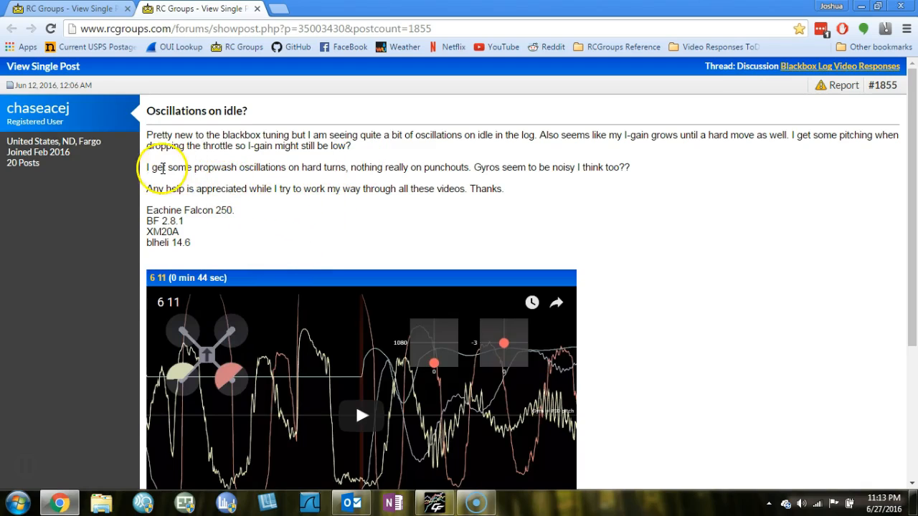
pyautogui.moveTo(339, 169)
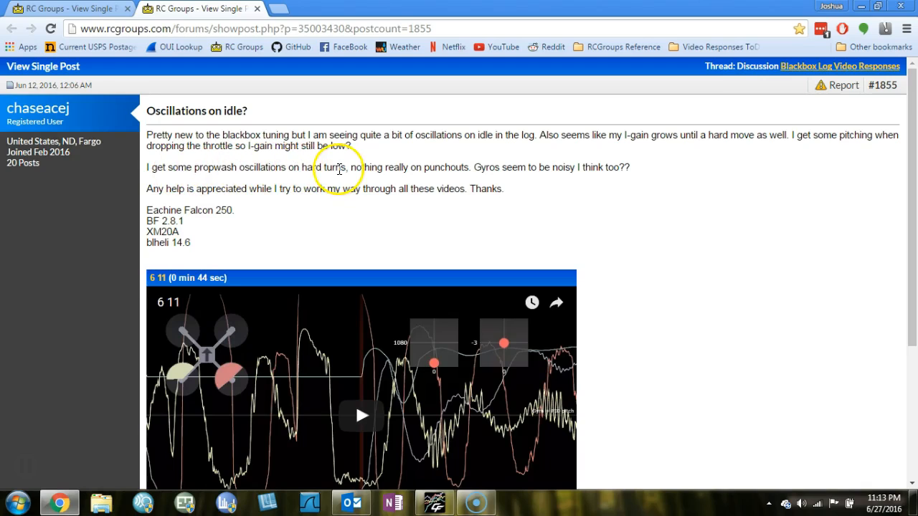
pyautogui.moveTo(335, 198)
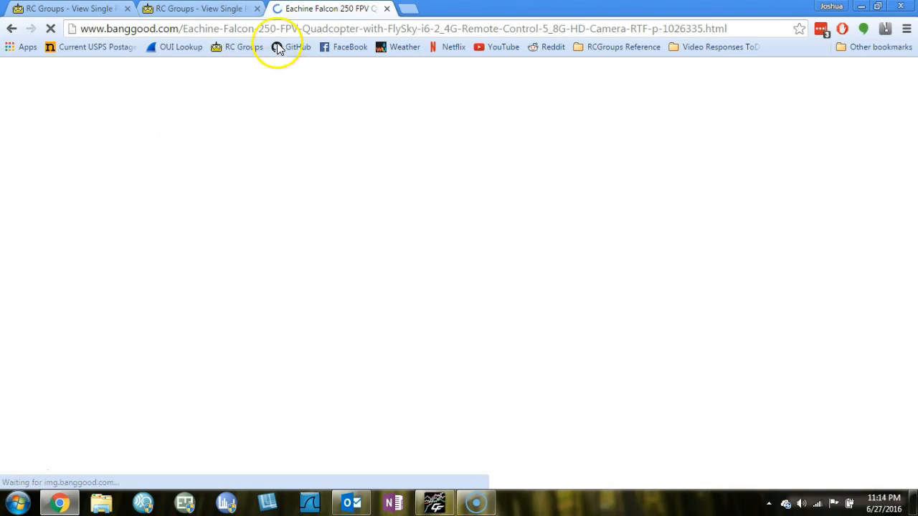
# Read through the Eachine Falcon 250 product details on the Banggood page
pyautogui.click(201, 9)
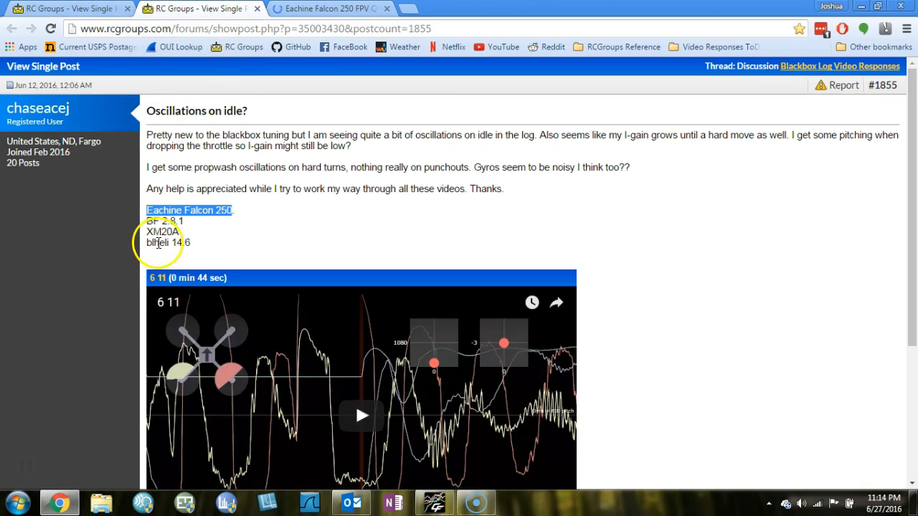
pyautogui.moveTo(290, 74)
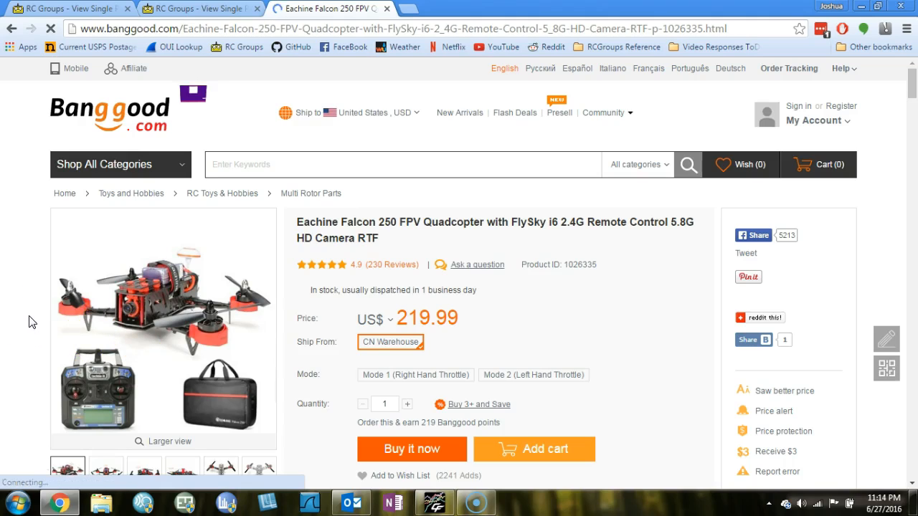
pyautogui.scroll(-3)
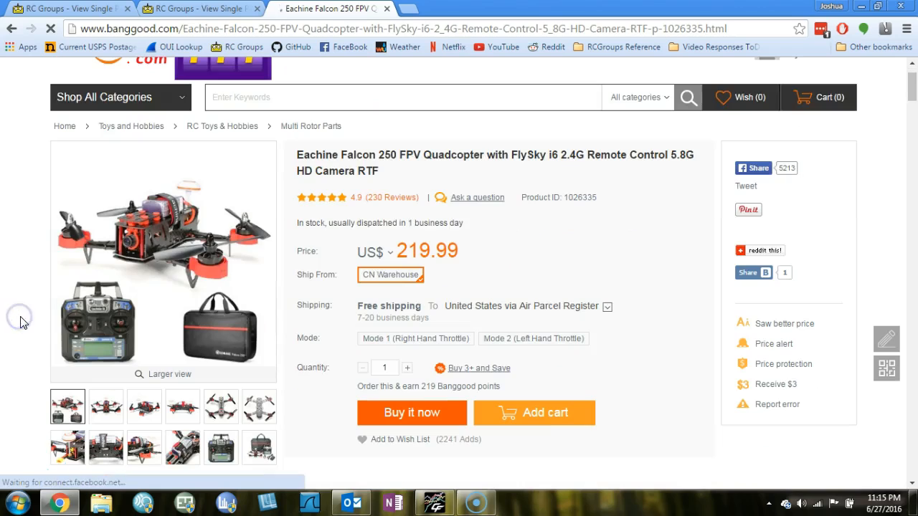
pyautogui.scroll(-3)
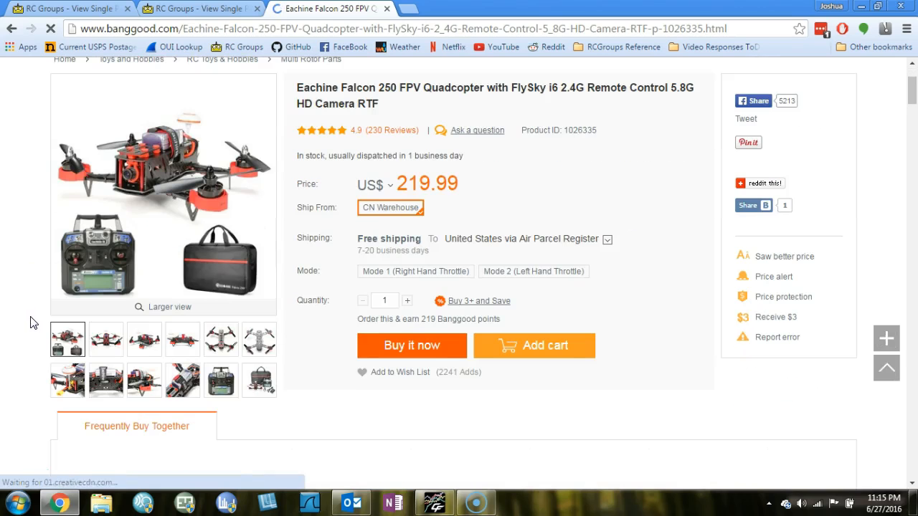
pyautogui.scroll(-3)
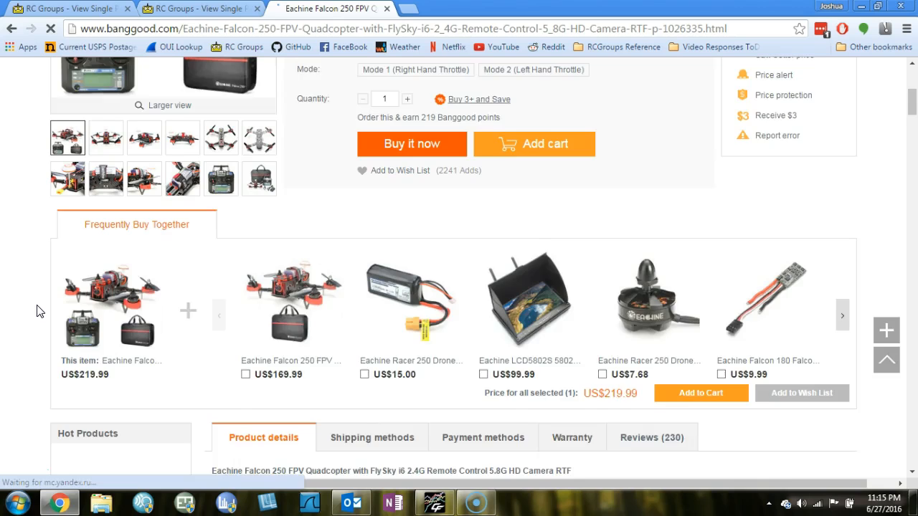
pyautogui.scroll(-3)
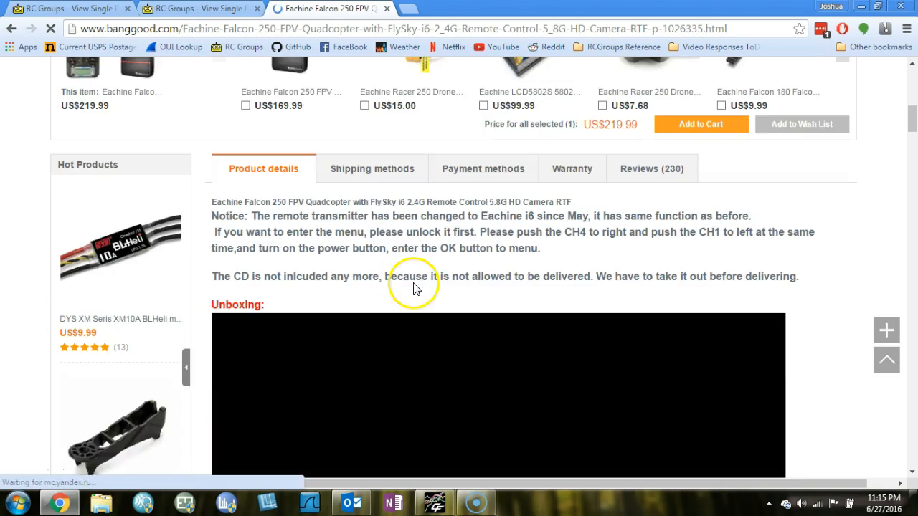
pyautogui.scroll(-3)
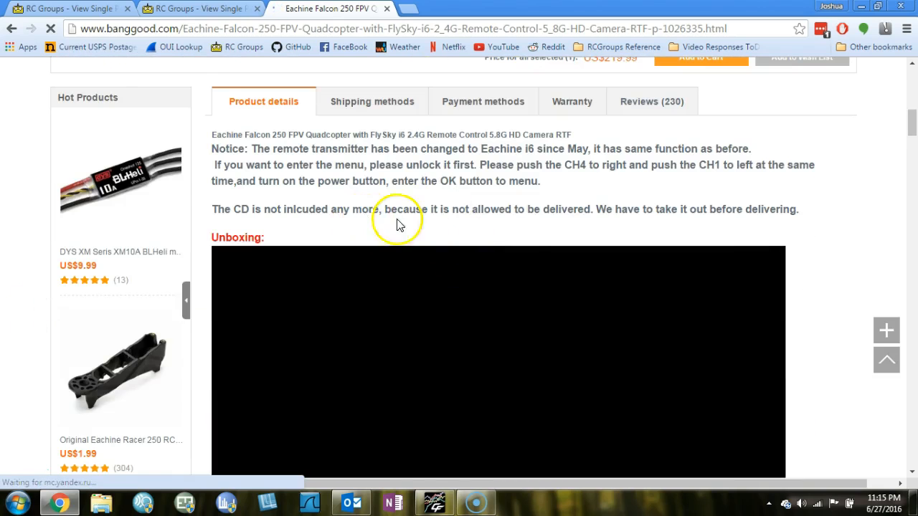
pyautogui.scroll(-3)
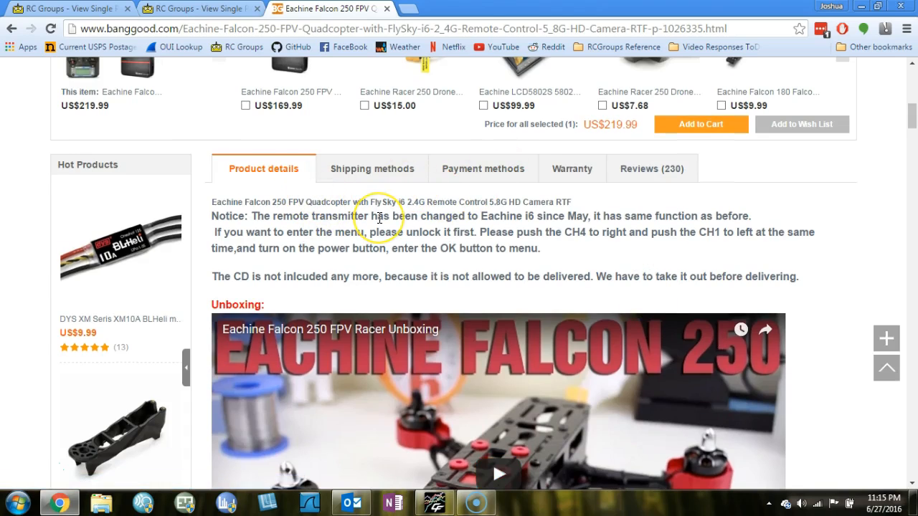
pyautogui.scroll(-3)
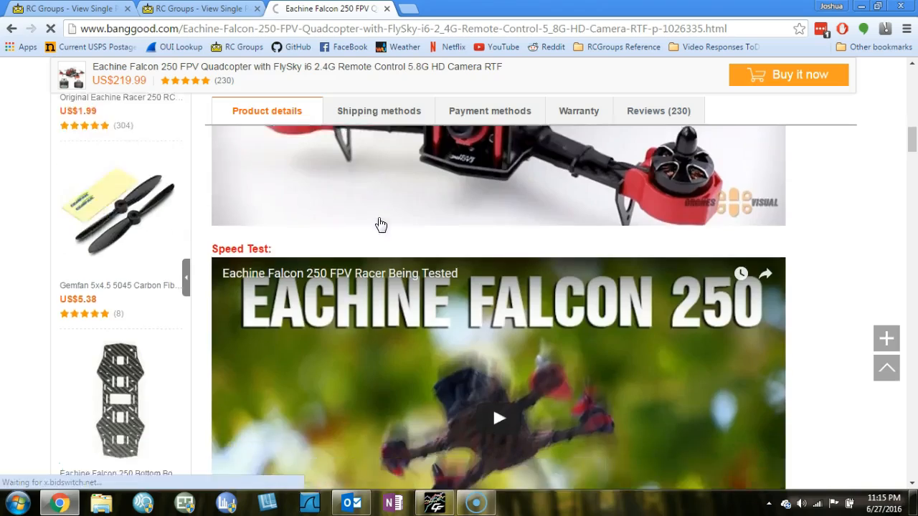
pyautogui.scroll(-3)
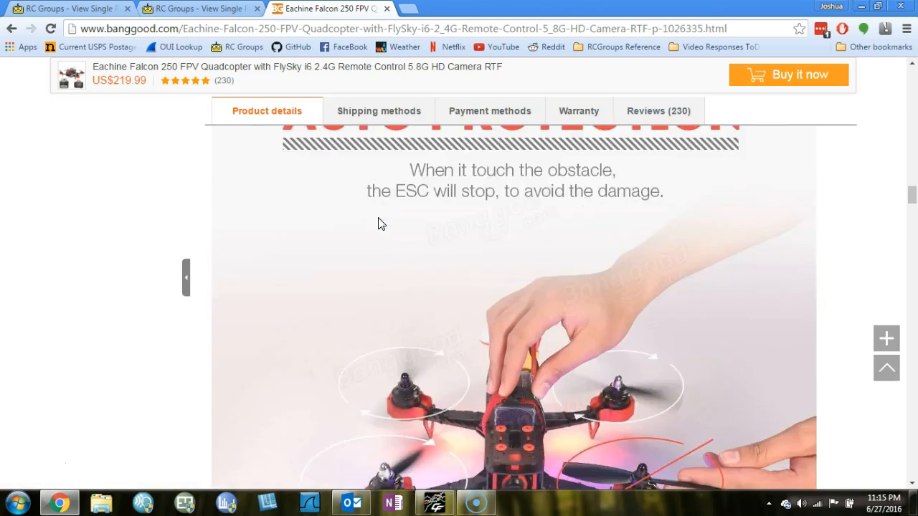
pyautogui.scroll(-3)
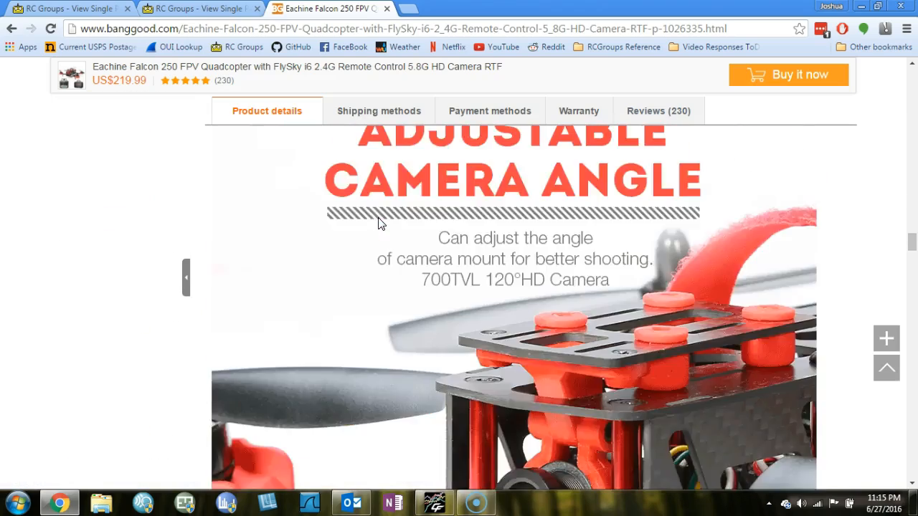
pyautogui.scroll(-3)
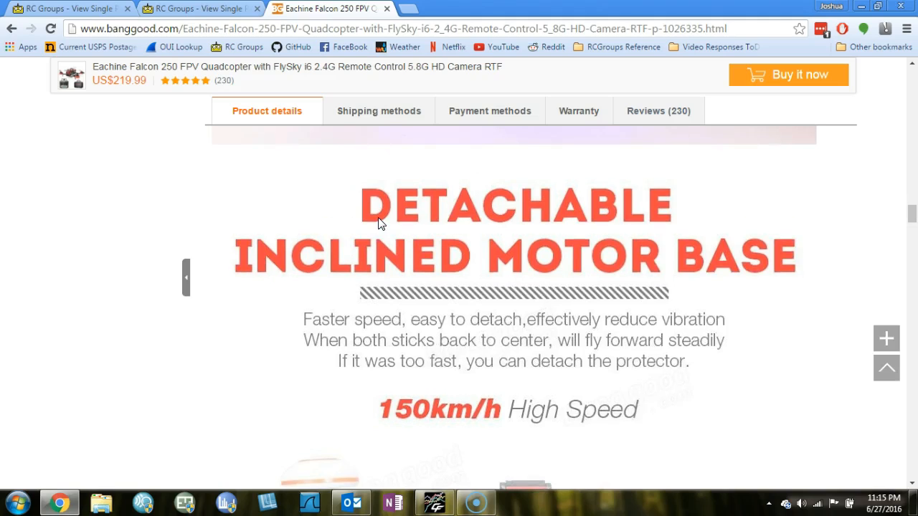
# Review the spec table's ESC (Fairy-20A), motor, battery and camera entries
pyautogui.scroll(-3)
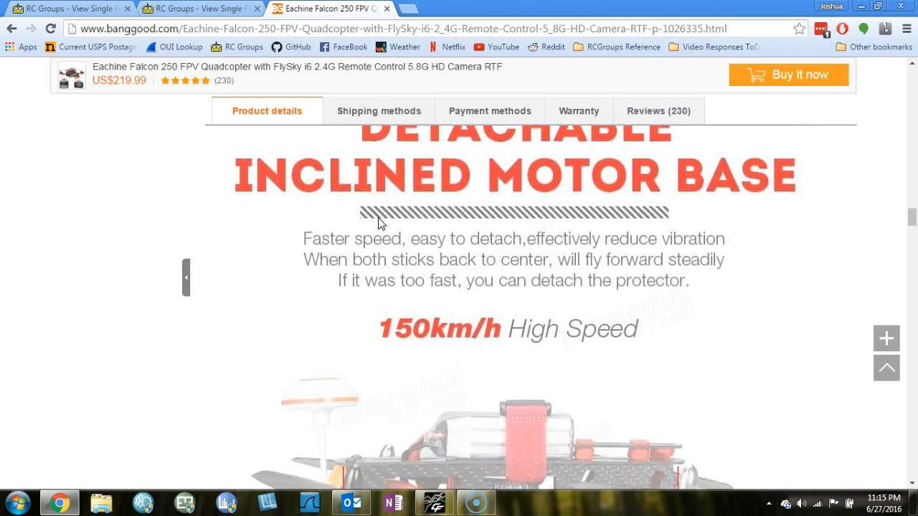
pyautogui.scroll(-3)
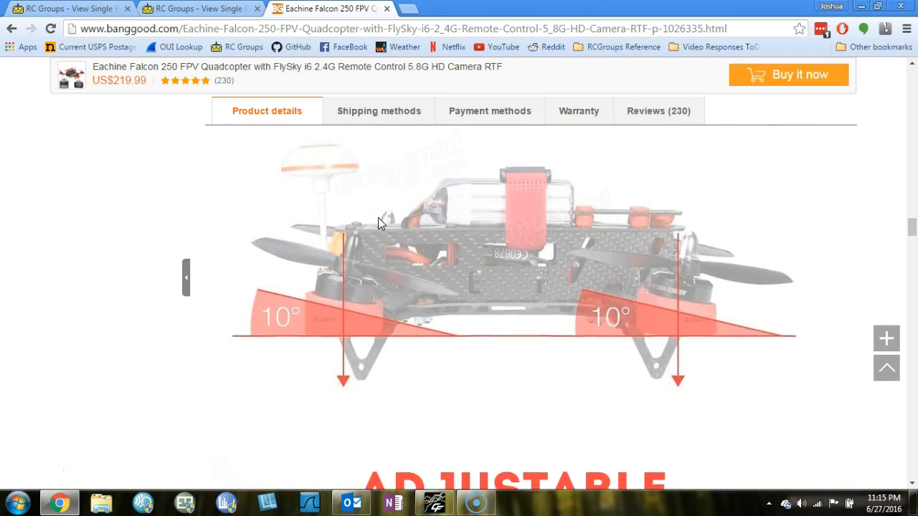
pyautogui.scroll(-3)
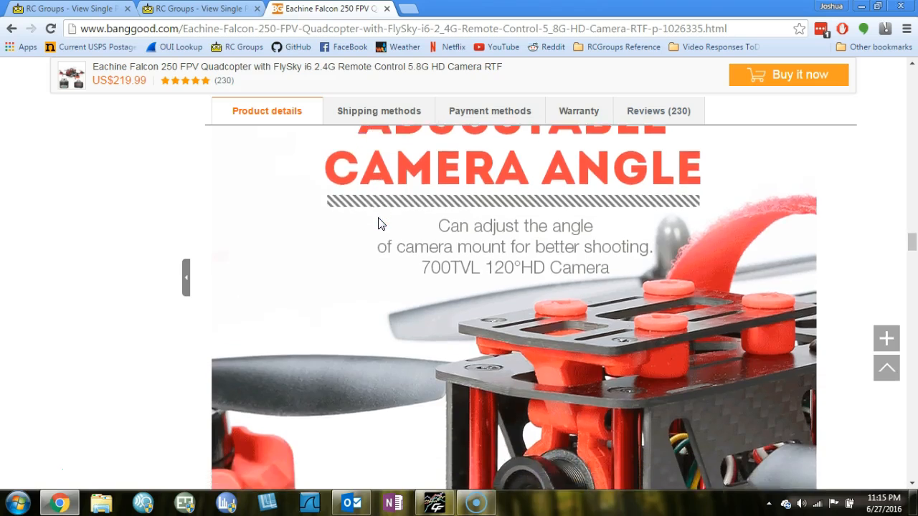
pyautogui.scroll(-3)
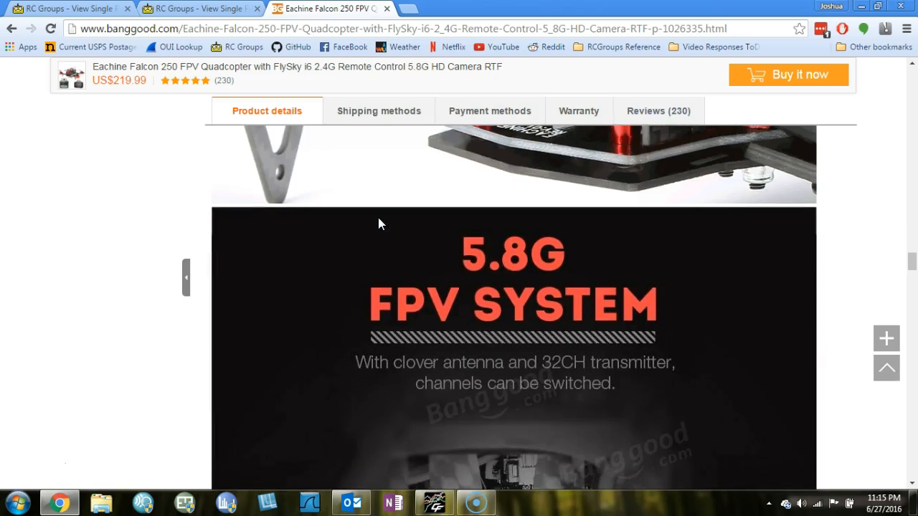
pyautogui.scroll(-3)
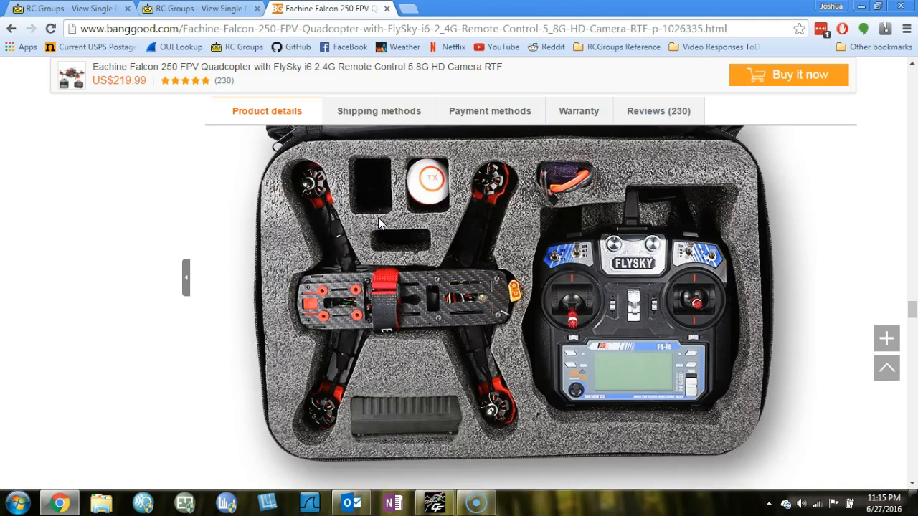
pyautogui.scroll(-3)
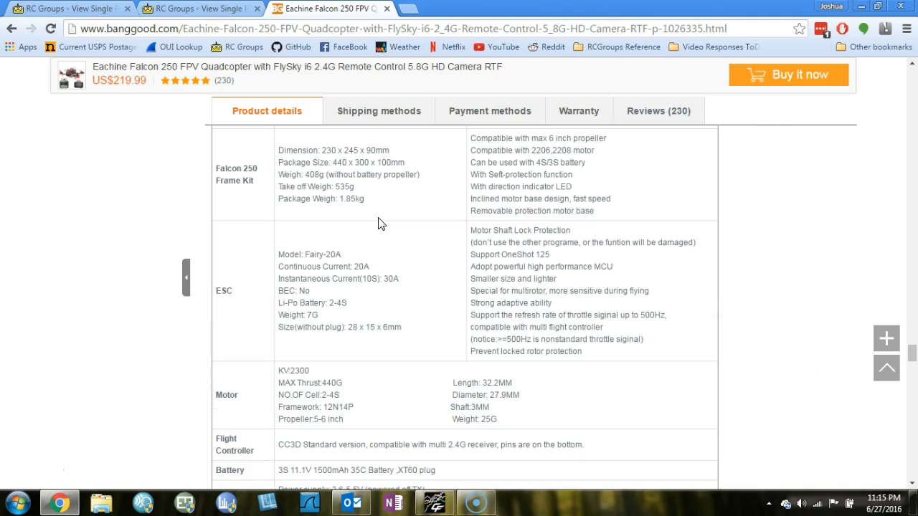
pyautogui.doubleClick(326, 255)
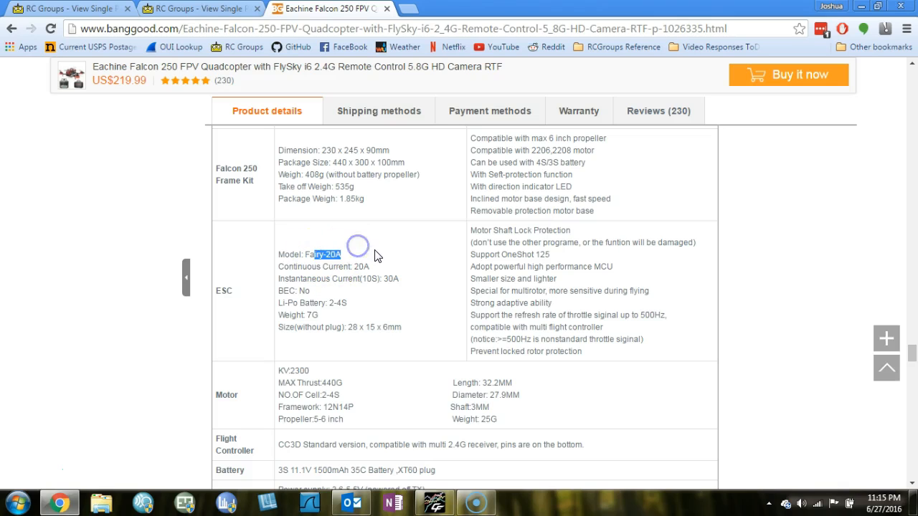
pyautogui.scroll(-3)
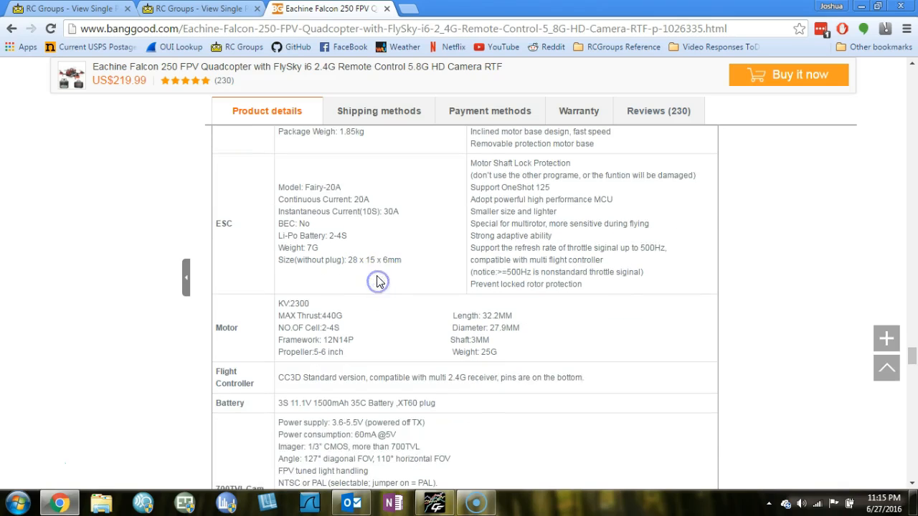
pyautogui.scroll(-3)
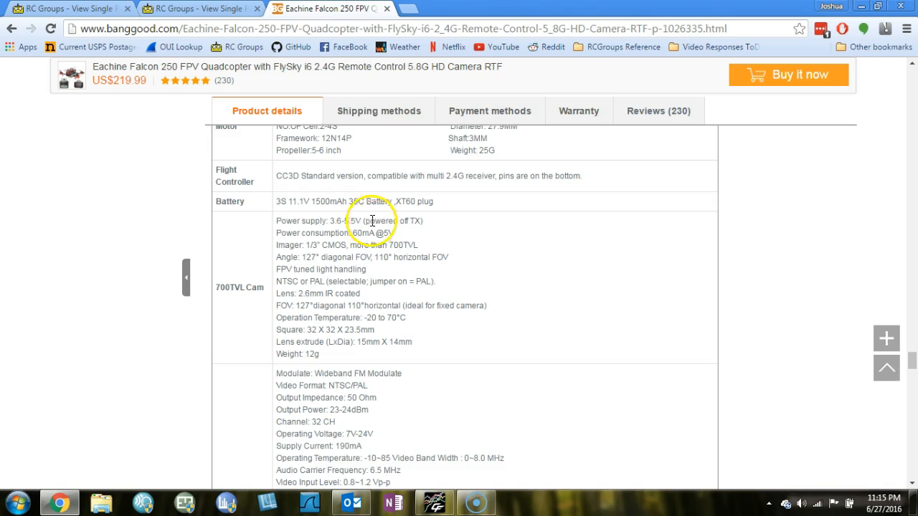
pyautogui.scroll(-3)
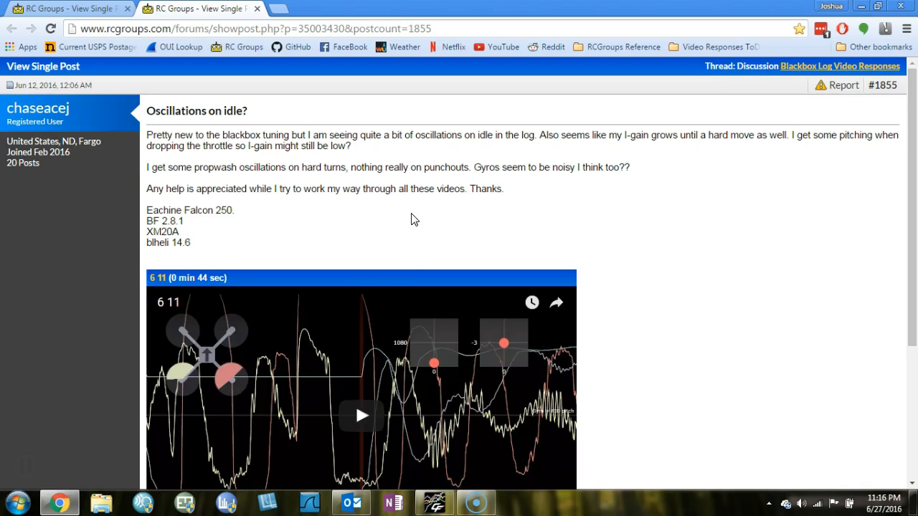
pyautogui.moveTo(152, 304)
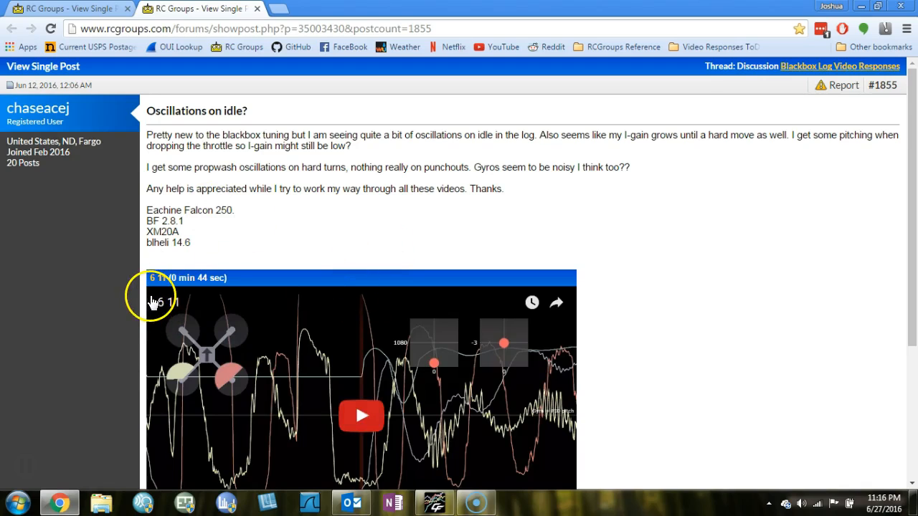
pyautogui.moveTo(52, 394)
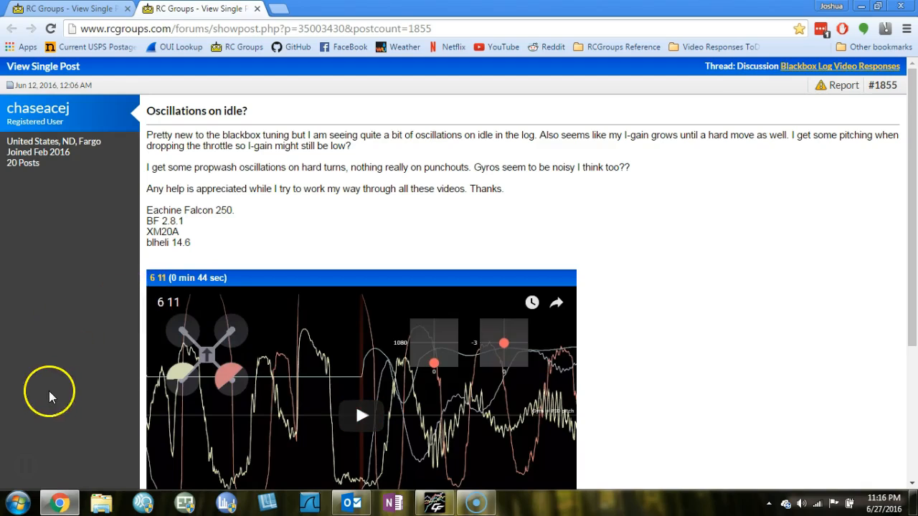